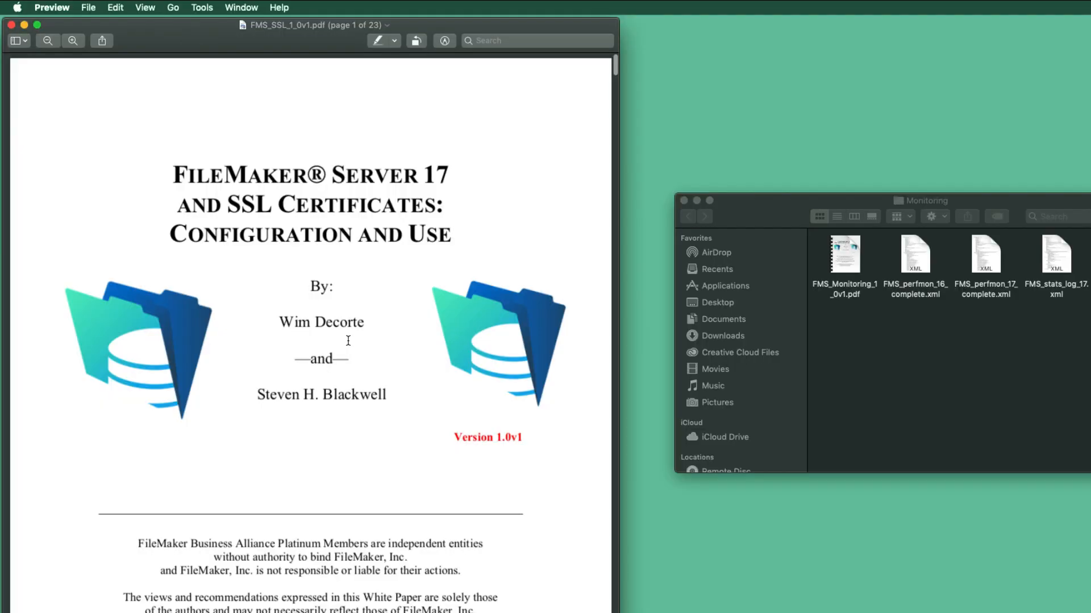
mouse_move(317, 311)
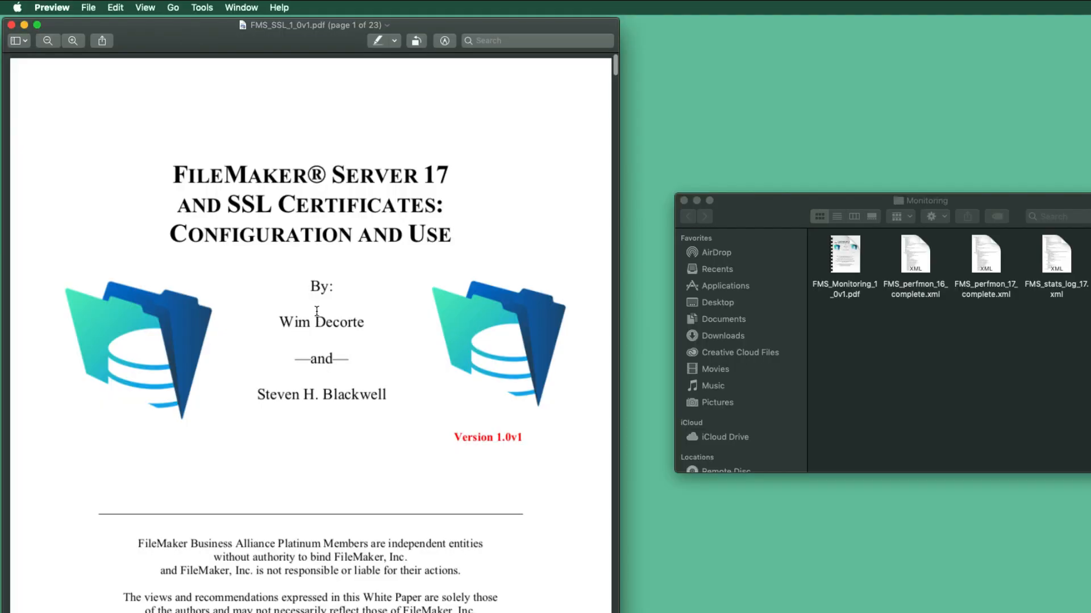
Scroll the FMS_SSL PDF down to page 7 on generating a Certificate Signing Request.
scroll("down", 3)
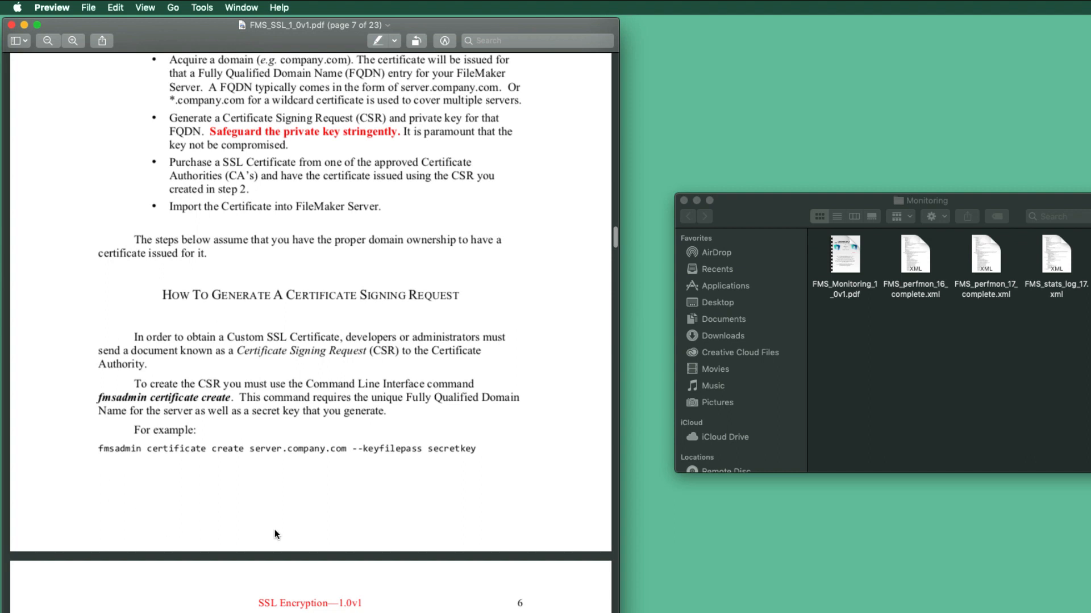
mouse_move(483, 425)
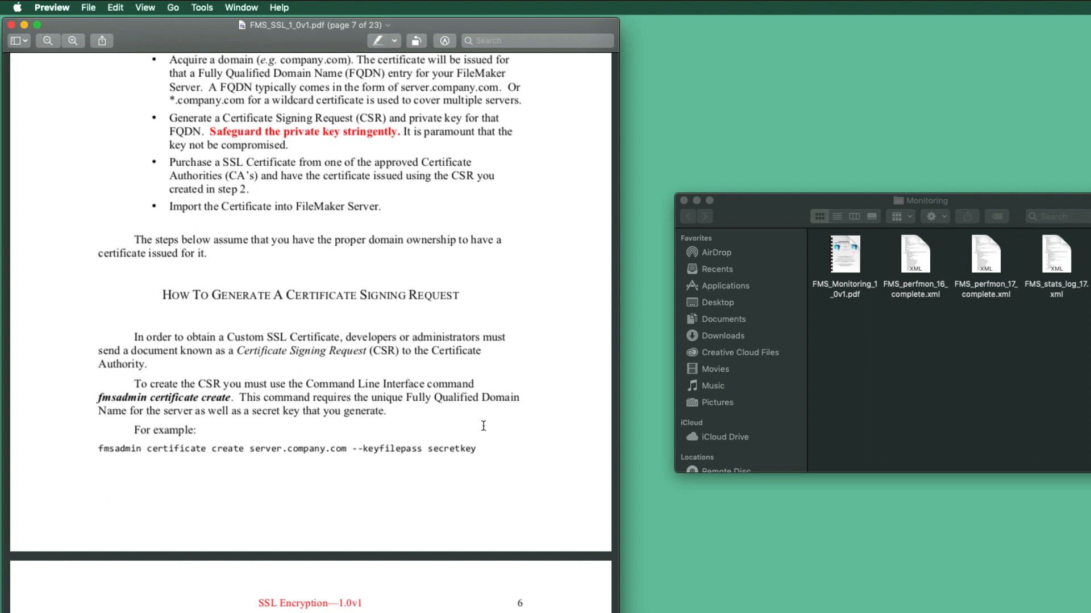
mouse_move(463, 460)
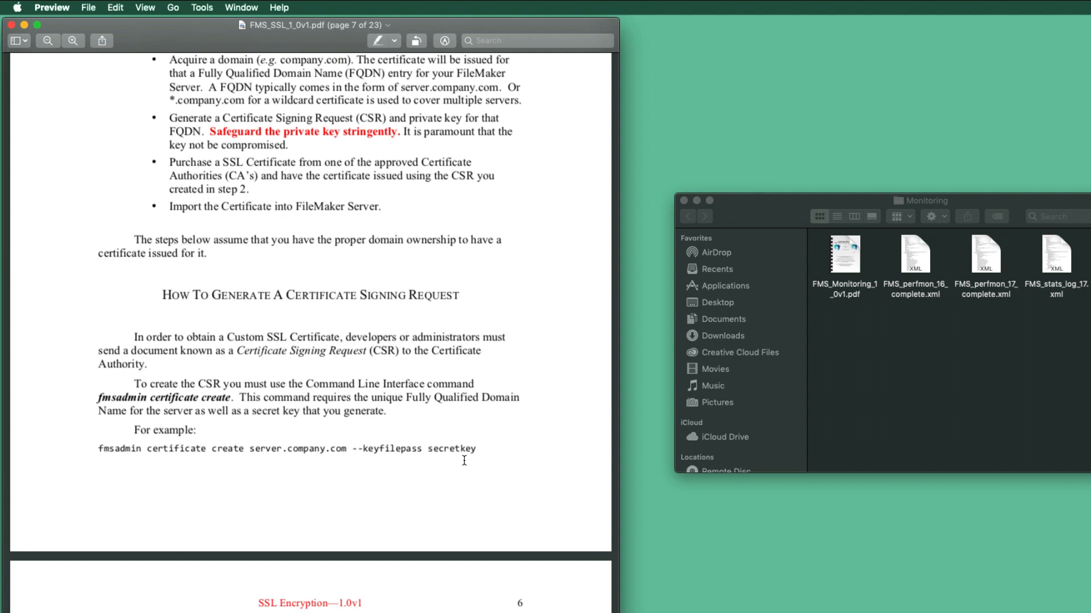
mouse_move(974, 225)
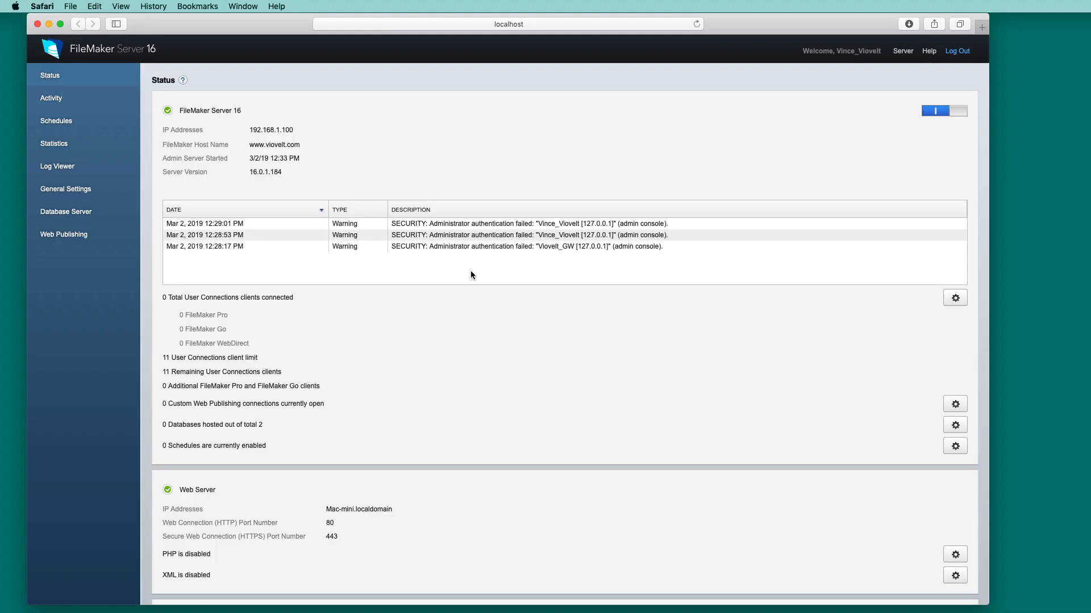
Stop the FileMaker Server 16 service on the Status page and close the Safari console window.
scroll("down", 3)
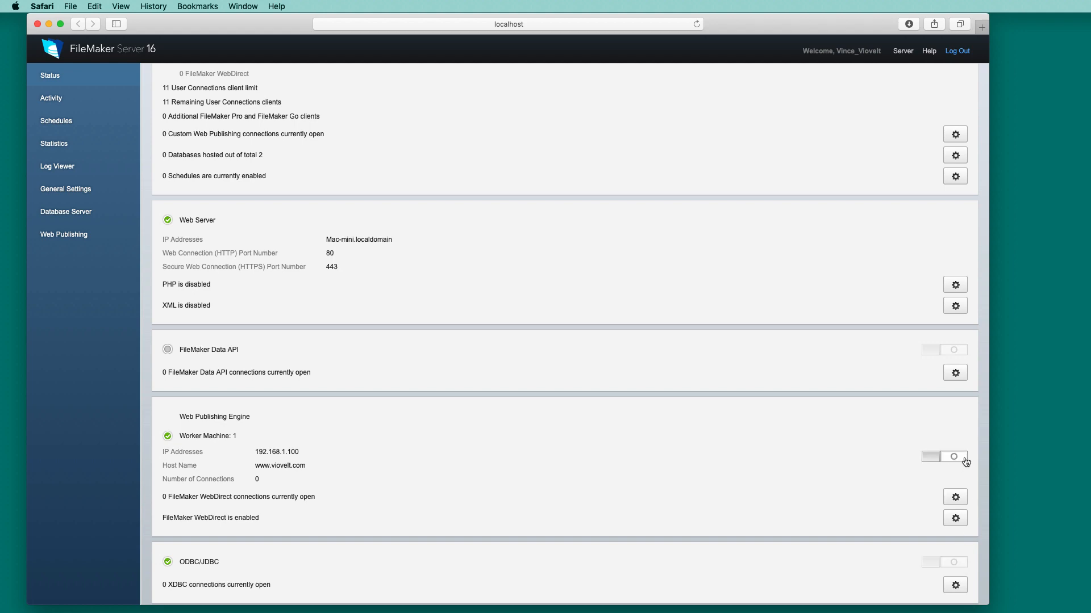
scroll("down", 3)
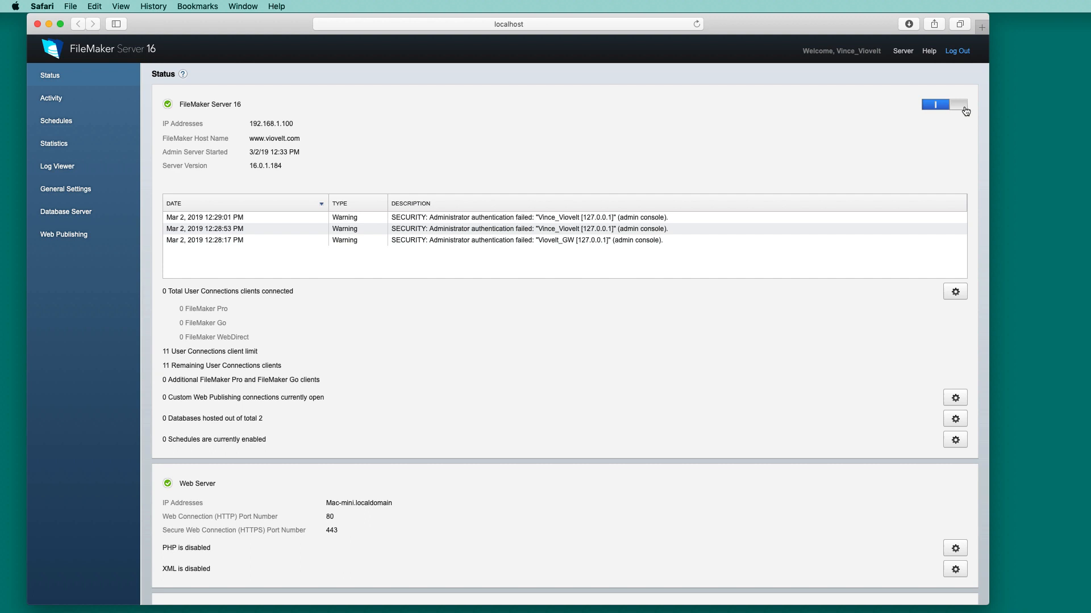
left_click(962, 105)
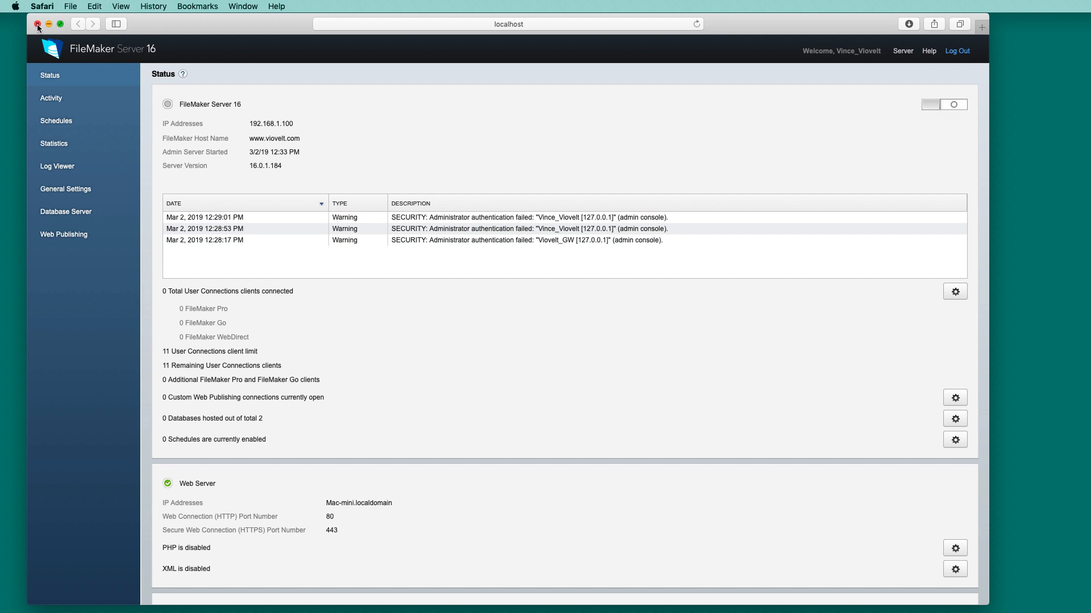
left_click(38, 24)
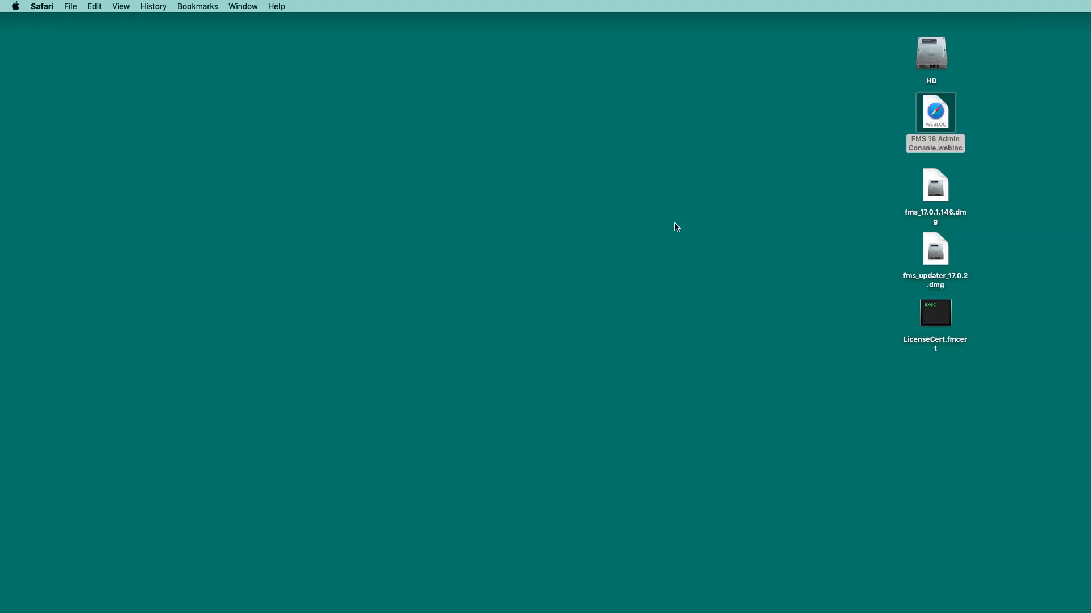
Navigate to HD > Library > FileMaker Server and launch the FileMaker Server 16 Uninstaller.
double_click(930, 54)
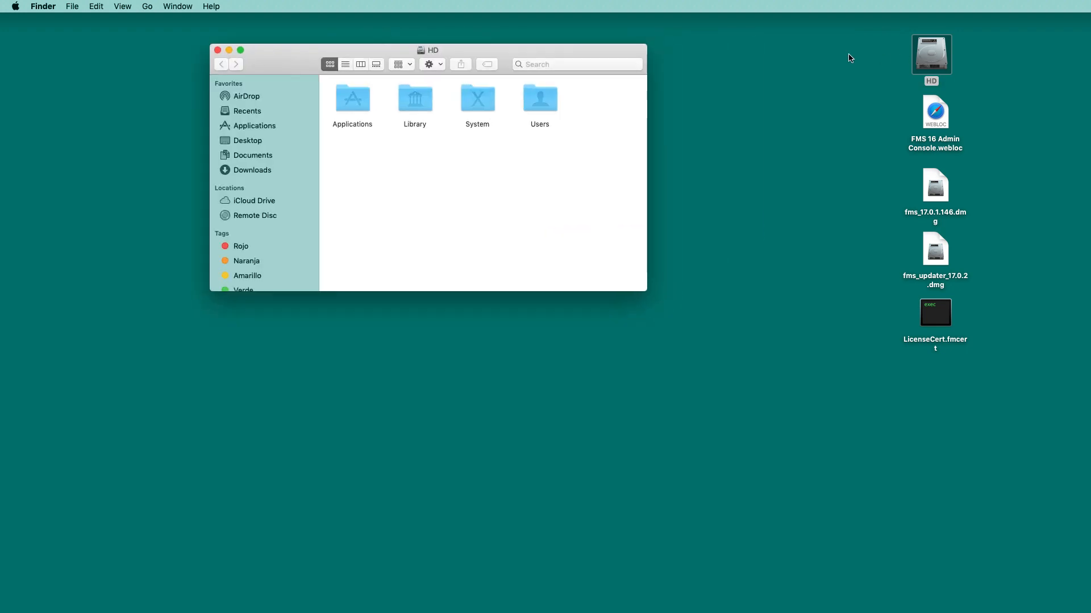
double_click(415, 98)
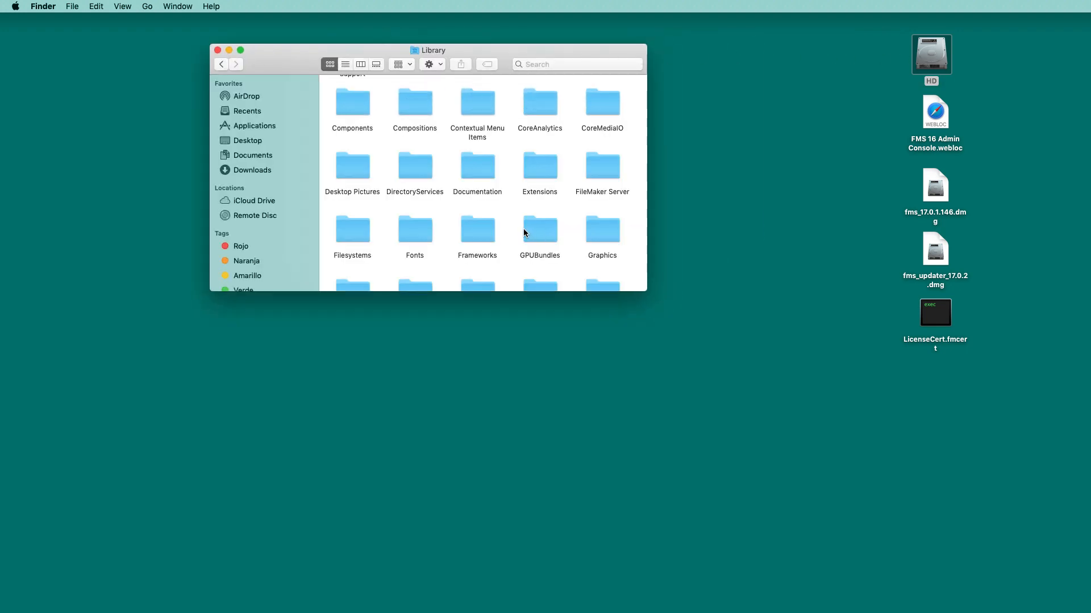
double_click(602, 165)
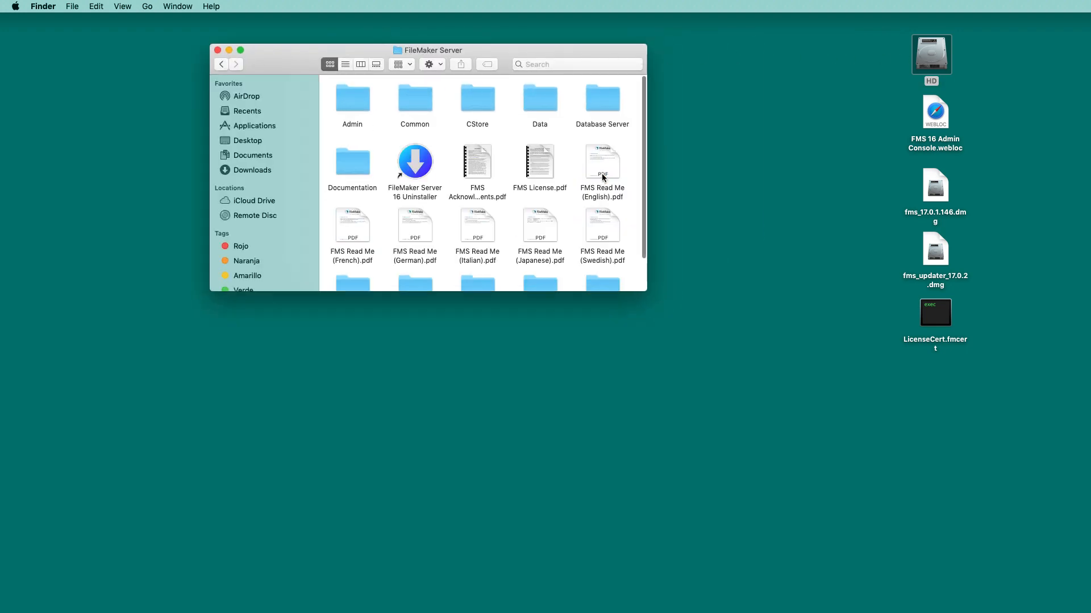
left_click(414, 162)
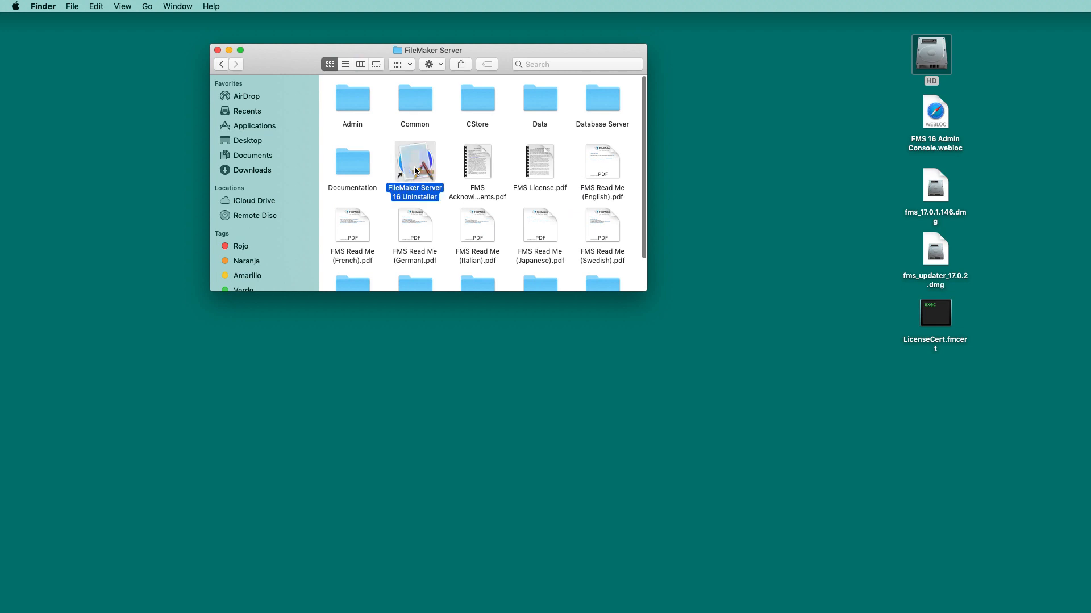
double_click(414, 163)
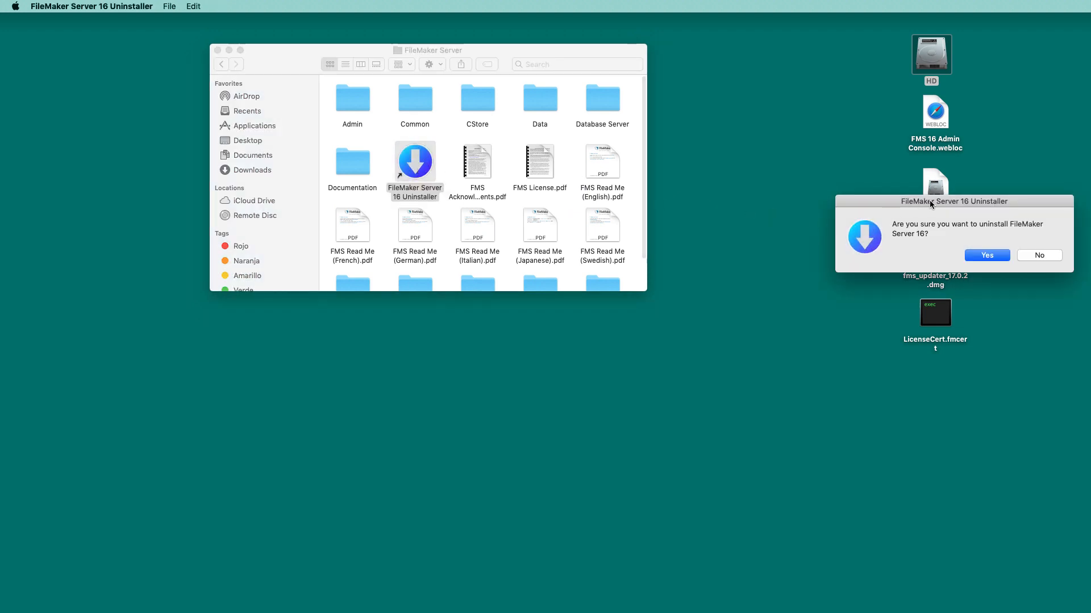
Confirm the uninstall and acknowledge the success message.
left_click(986, 256)
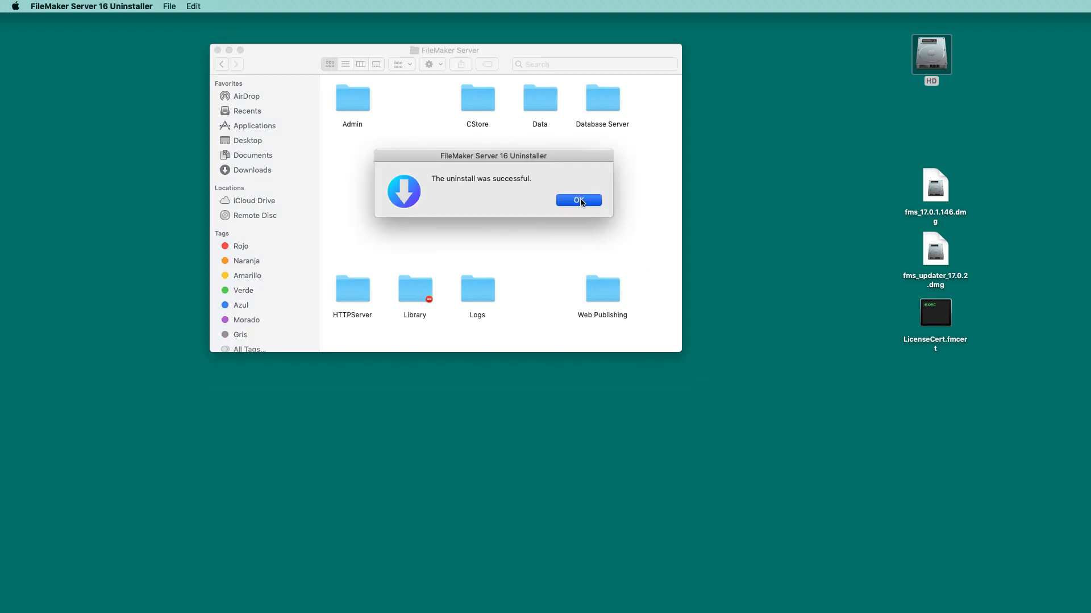
left_click(579, 200)
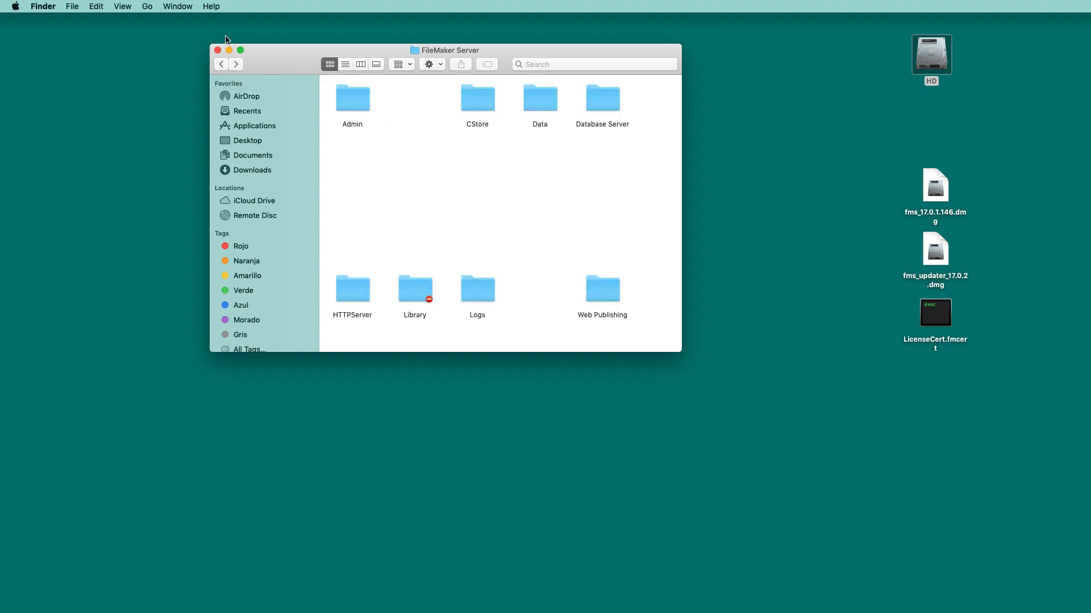
Mount the FileMaker Server 17 disk image and start its installer package.
left_click(217, 50)
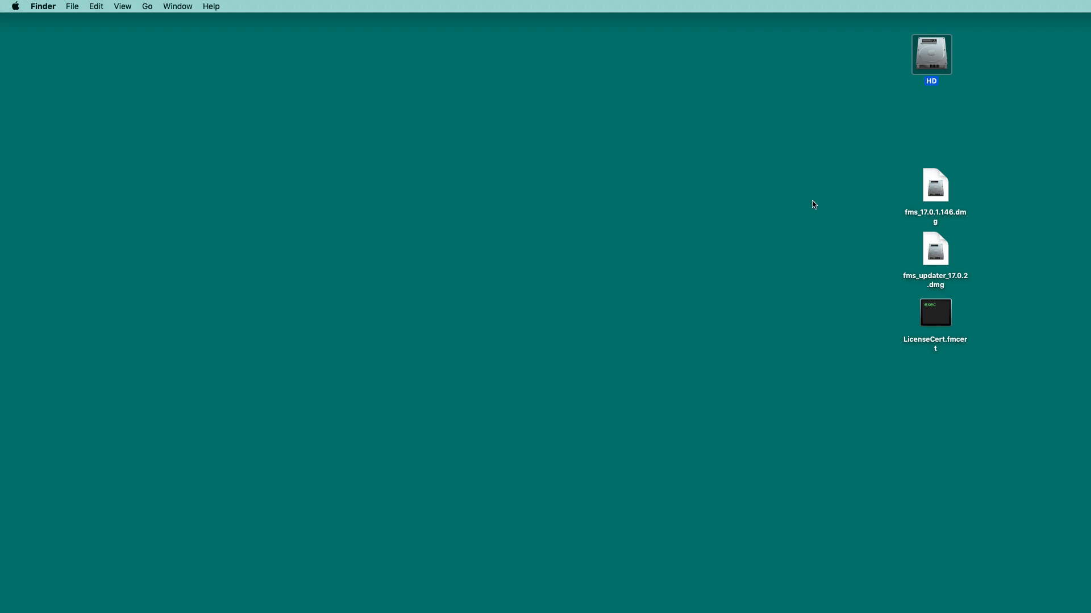
left_click(933, 185)
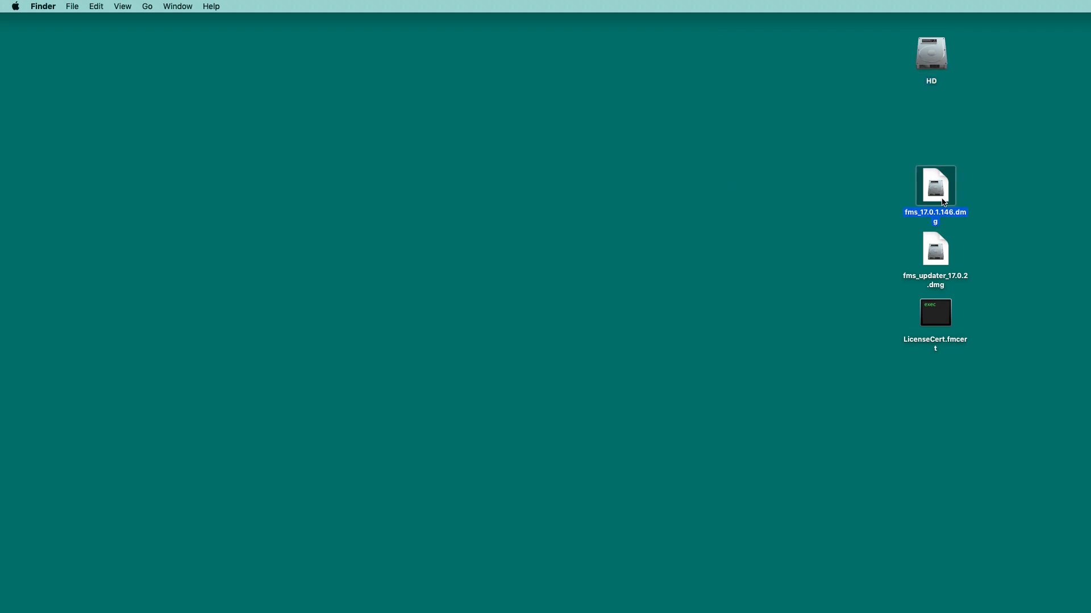
double_click(935, 185)
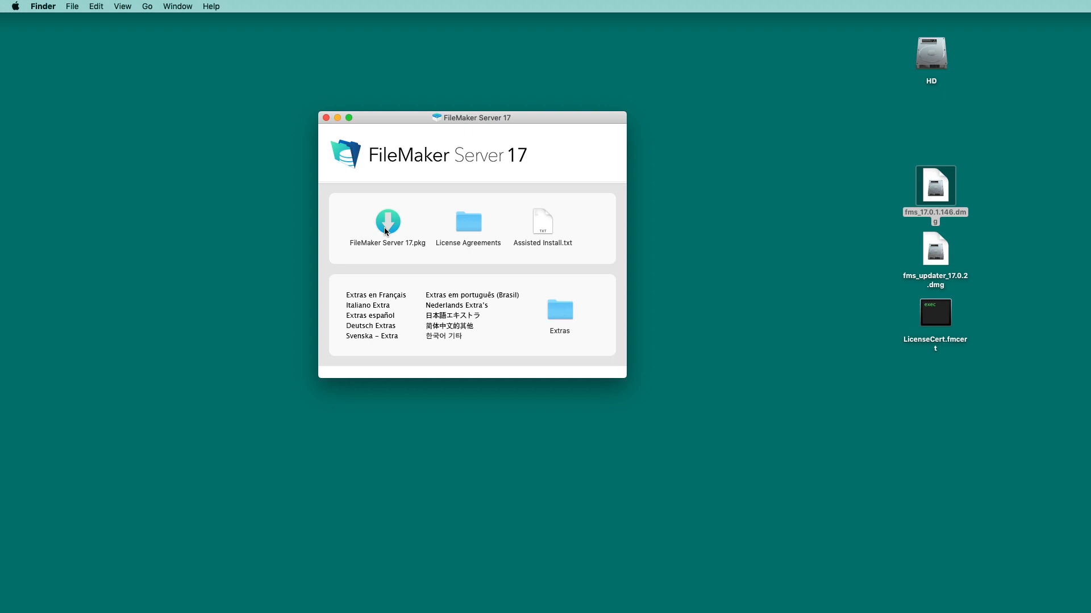
double_click(387, 222)
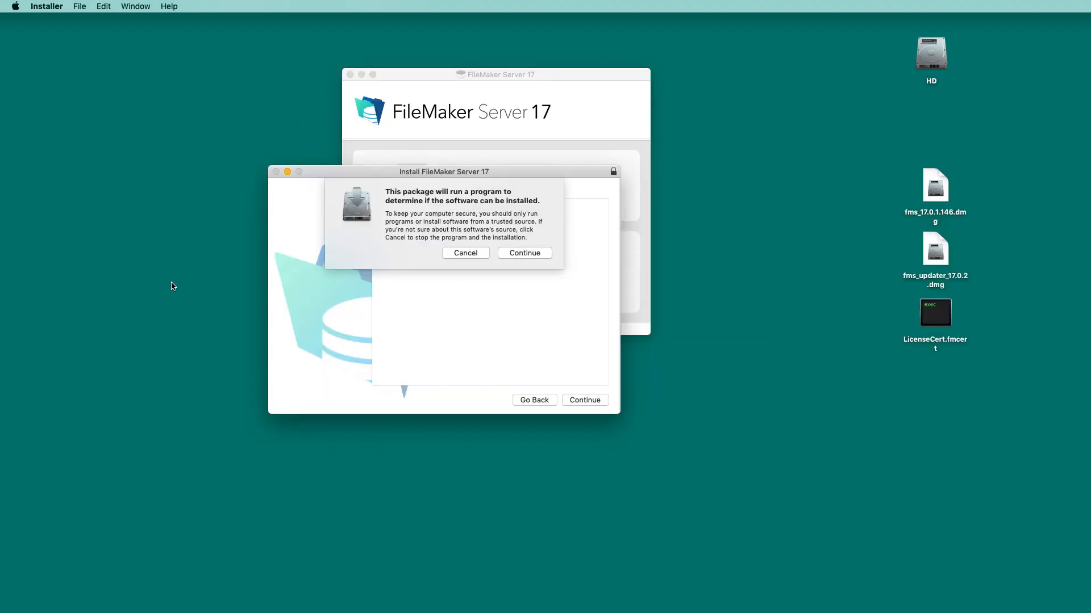
left_click(524, 252)
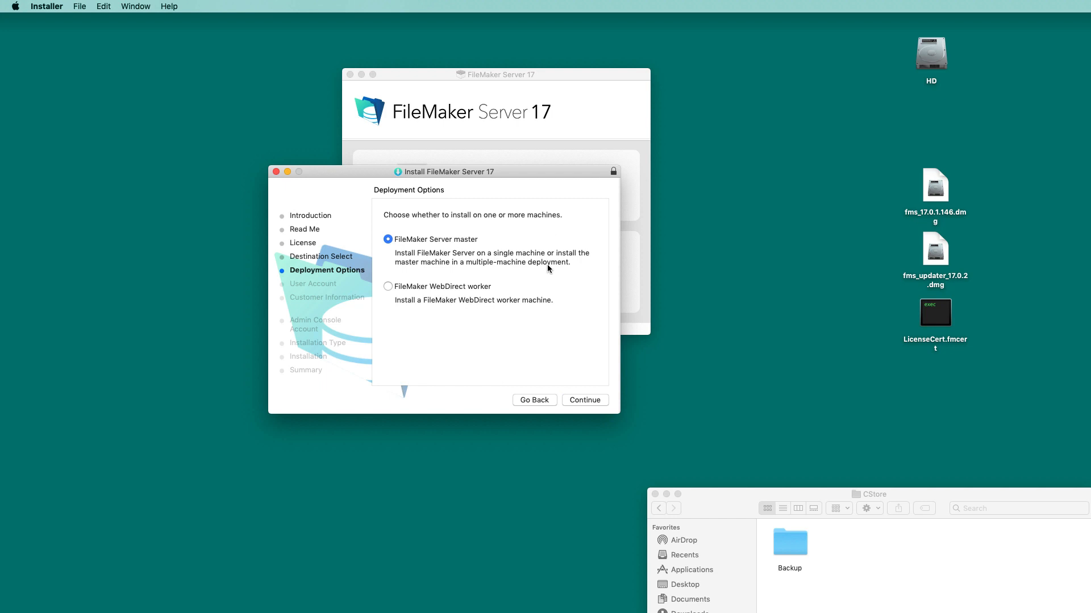
Complete a master deployment install, launch the new admin console and select the CStore folder.
left_click(584, 400)
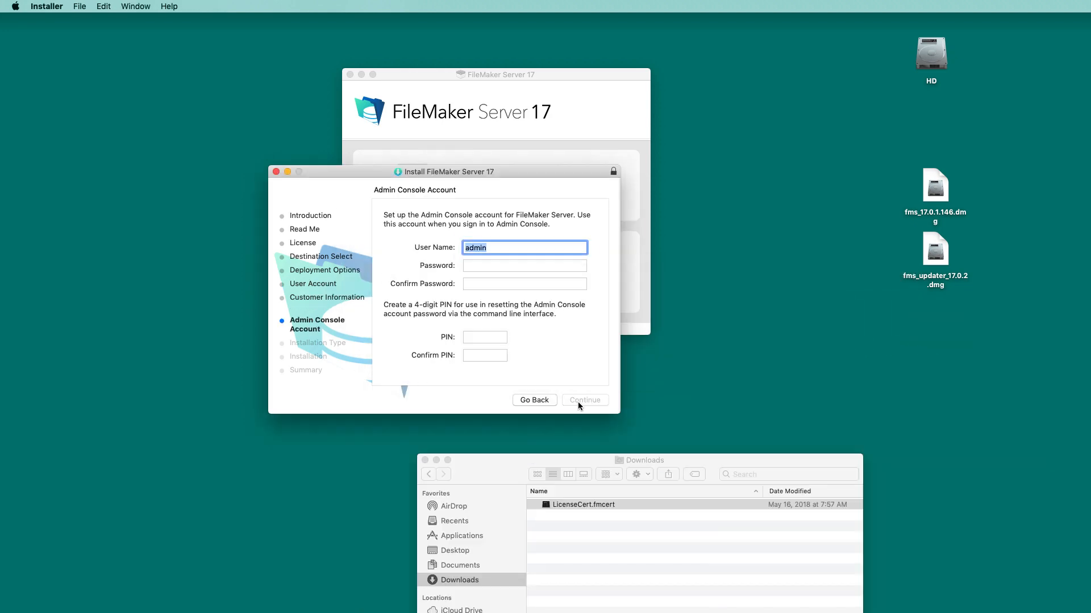
left_click(583, 400)
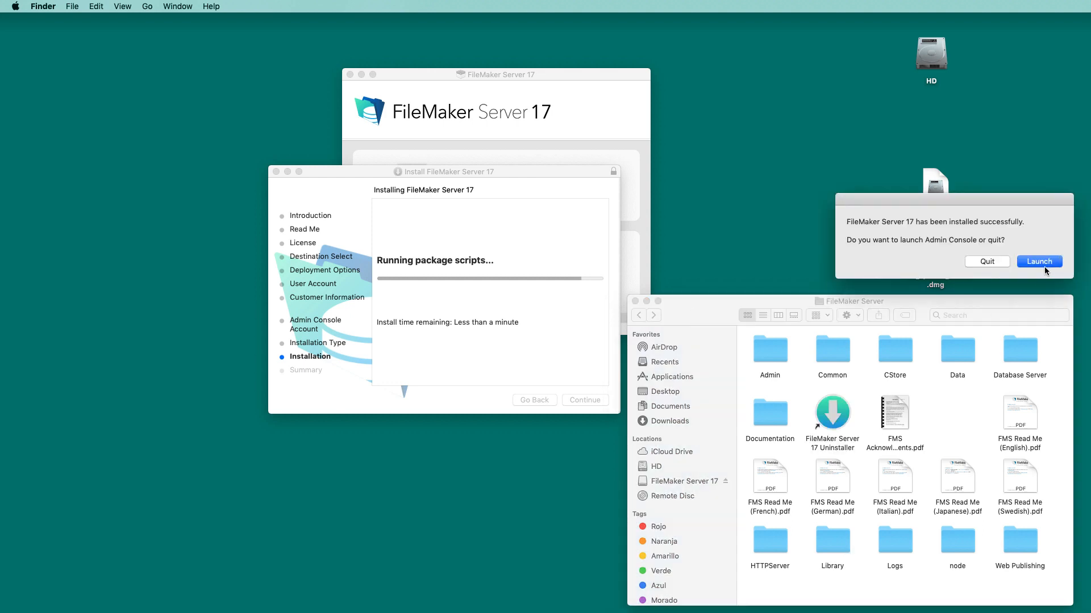
left_click(1037, 261)
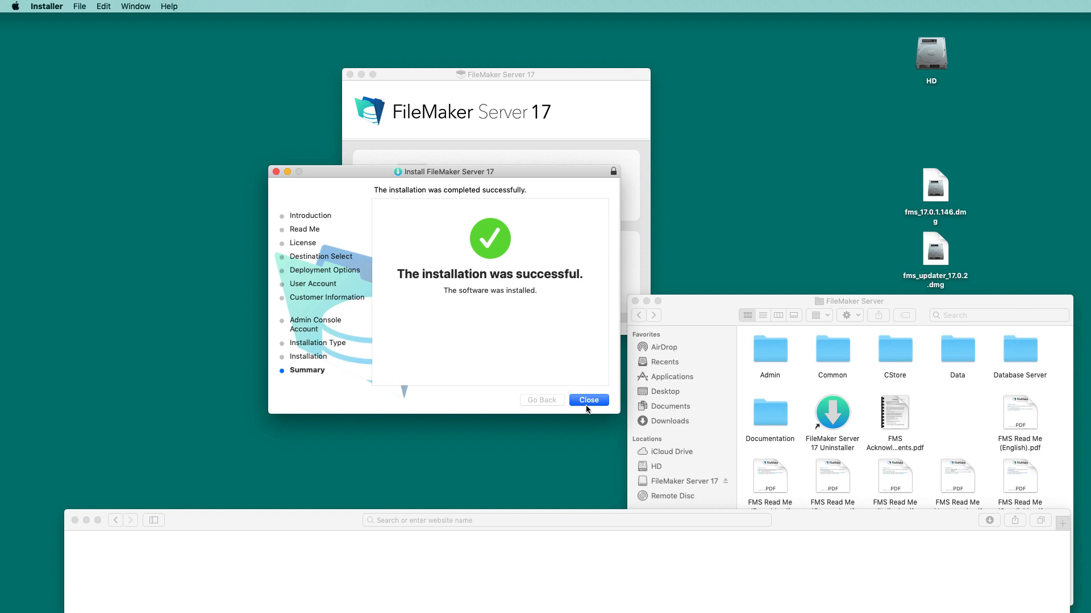
left_click(588, 398)
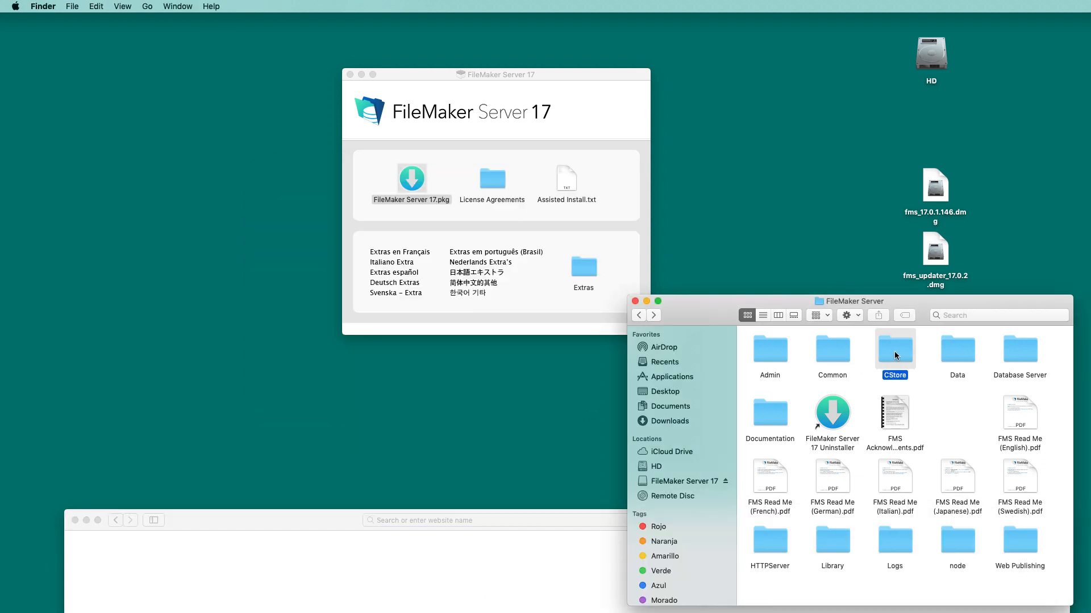
double_click(894, 348)
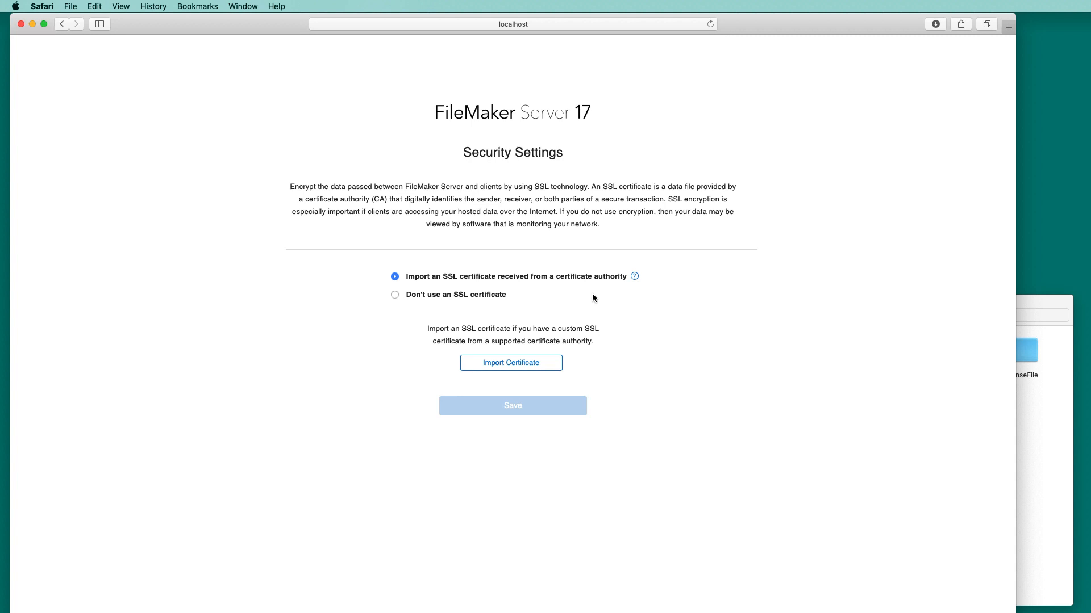
mouse_move(395, 295)
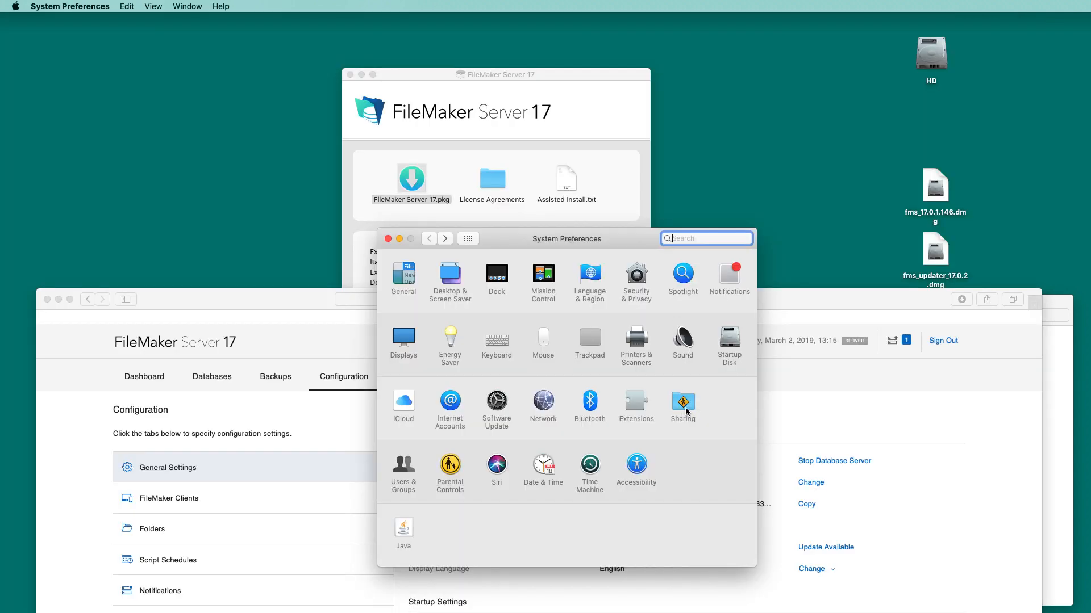
left_click(683, 405)
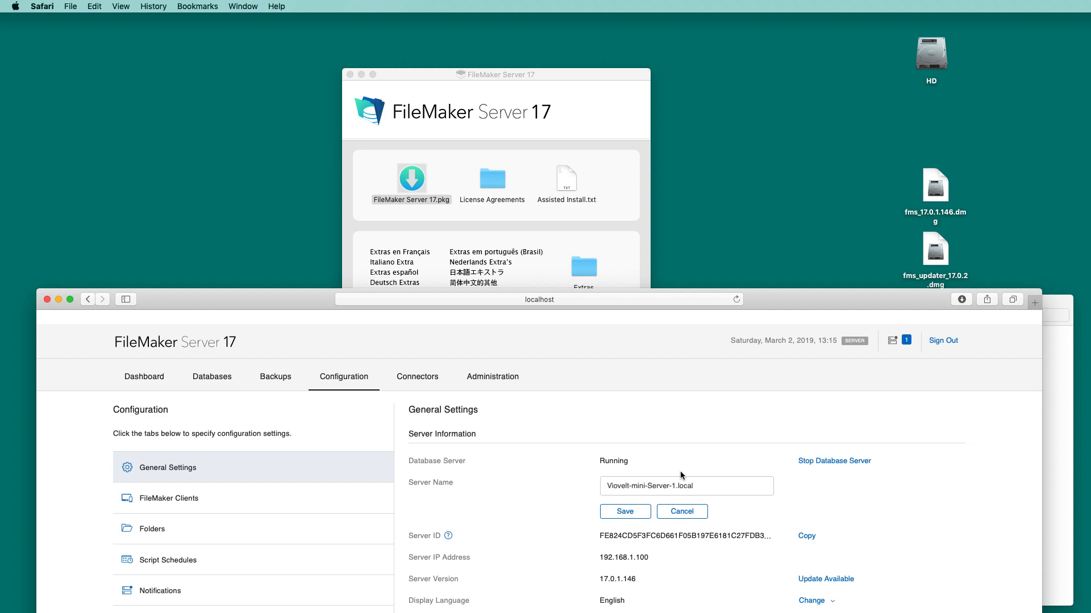
left_click(685, 485)
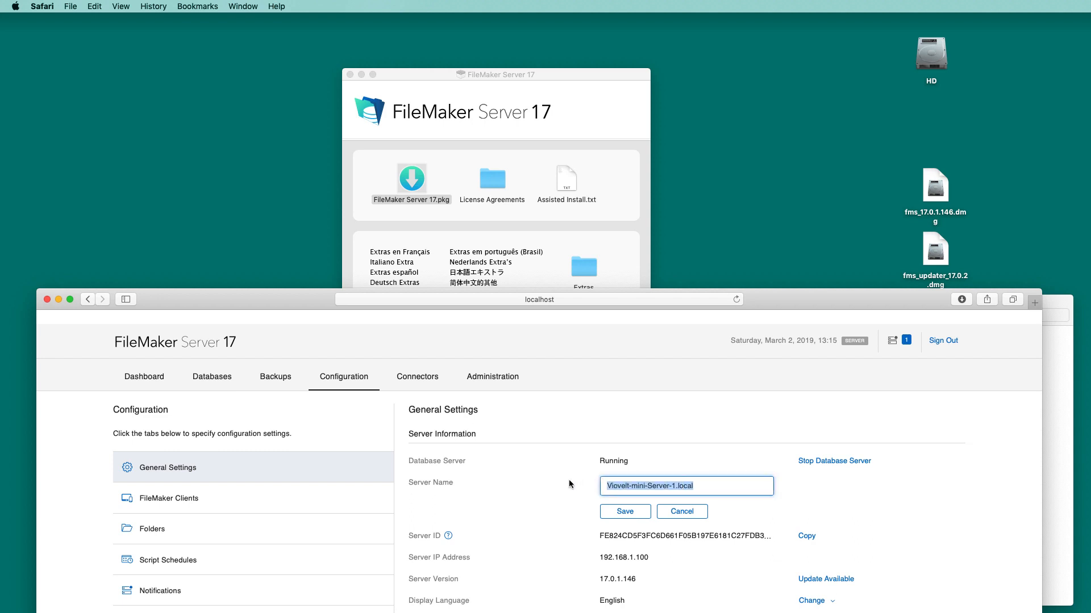
type("w")
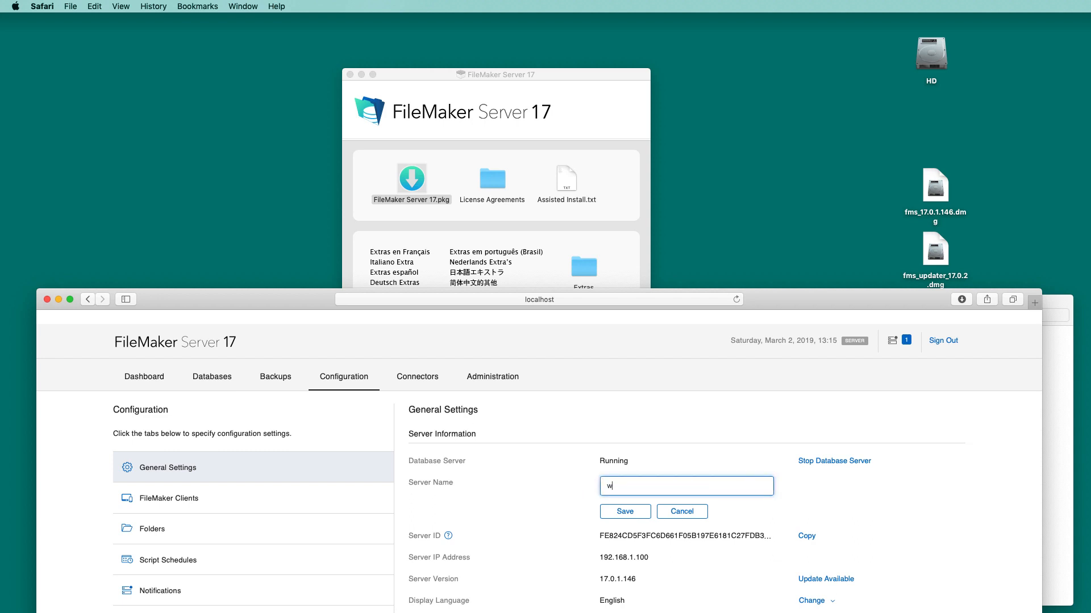
type("www.viovelt.co")
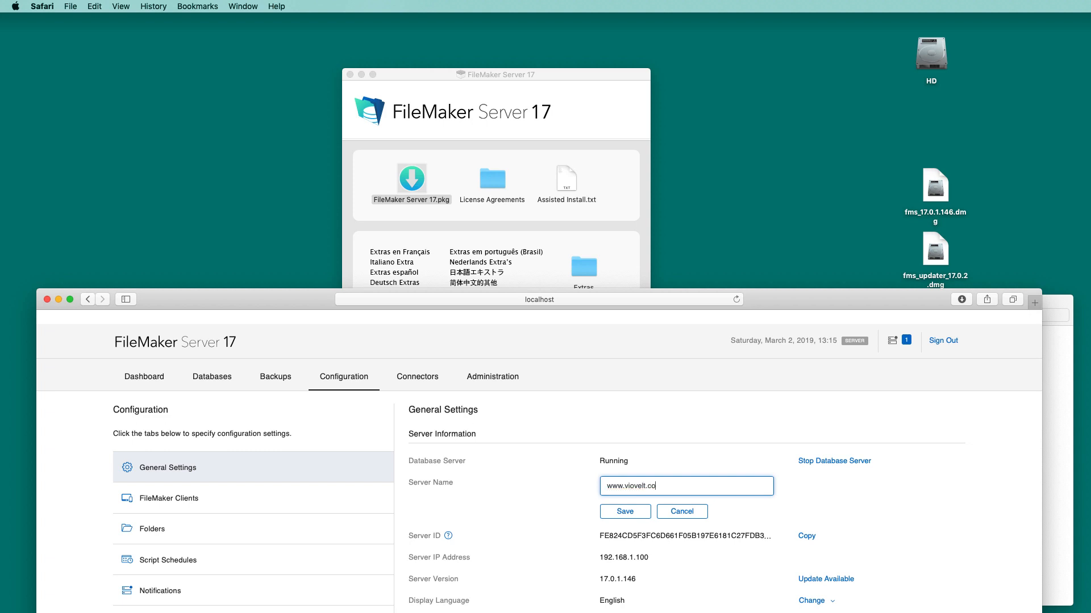
left_click(623, 511)
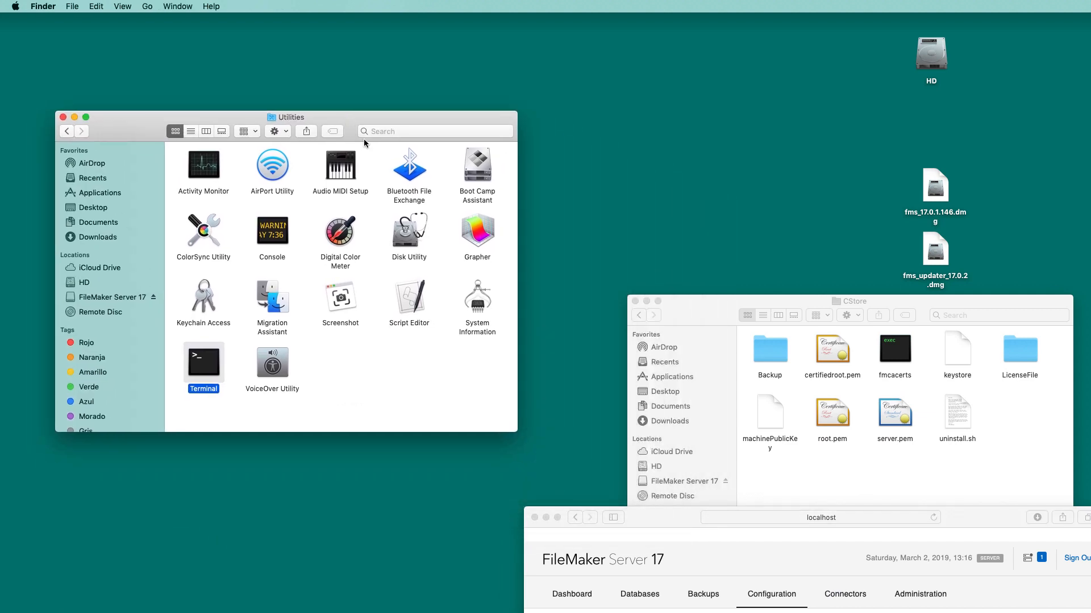
mouse_move(558, 235)
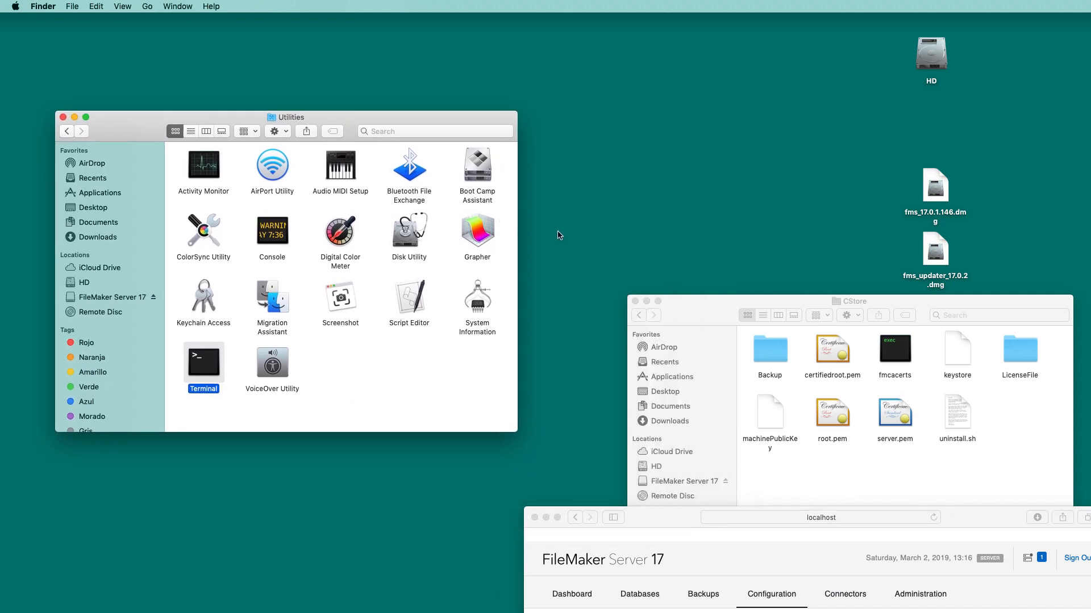
mouse_move(914, 445)
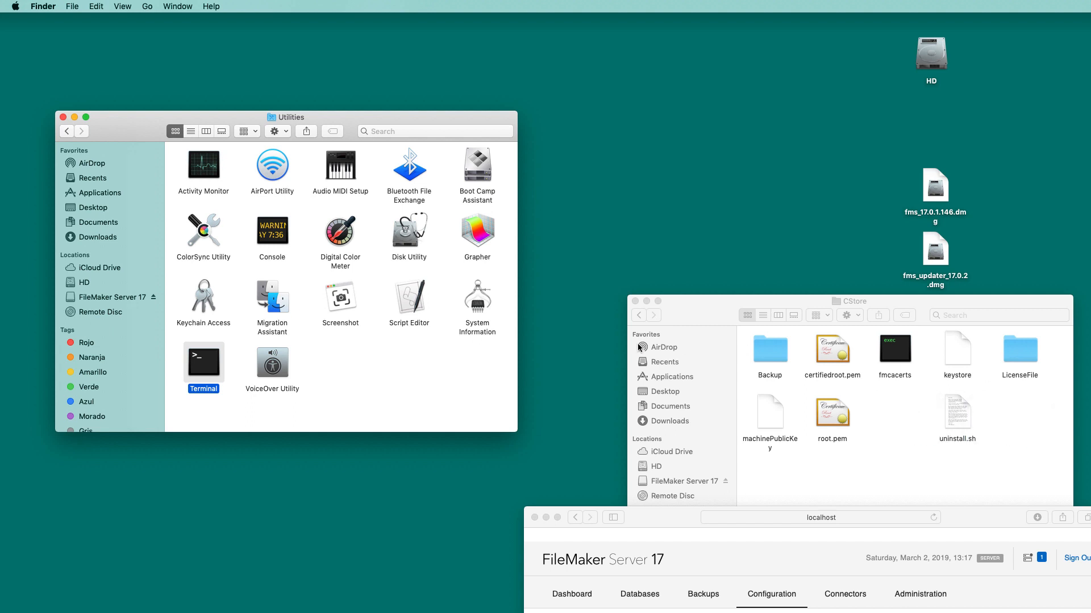
mouse_move(308, 328)
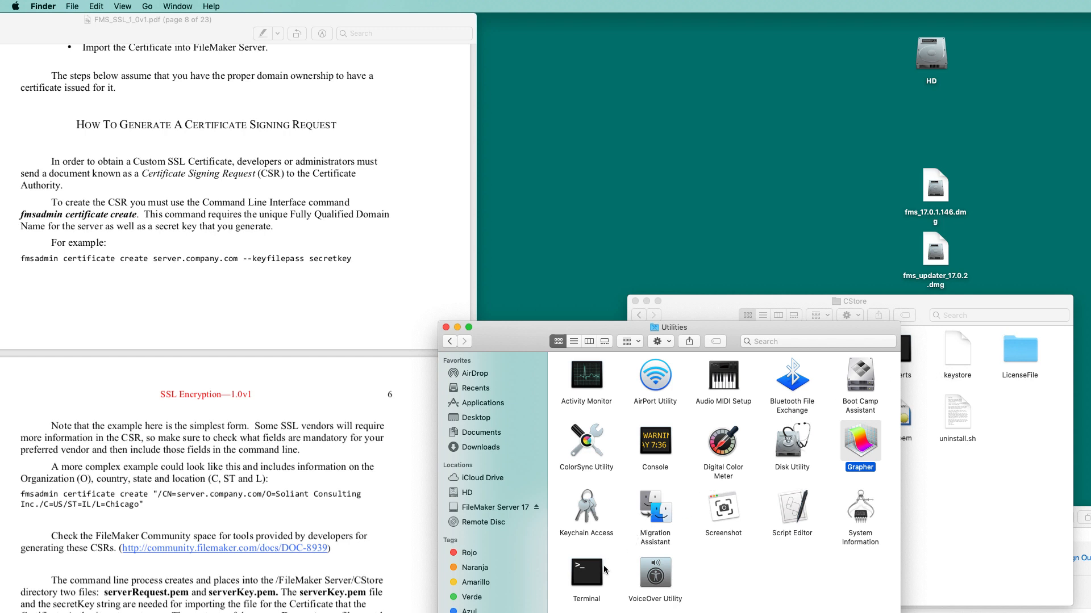
mouse_move(591, 577)
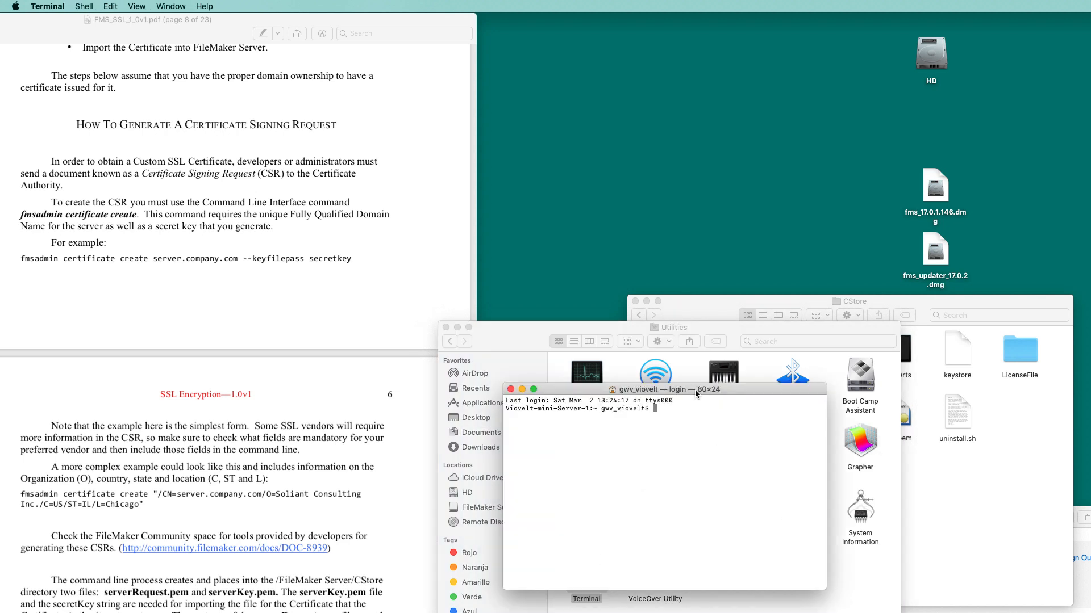
left_click_drag(664, 388, 292, 312)
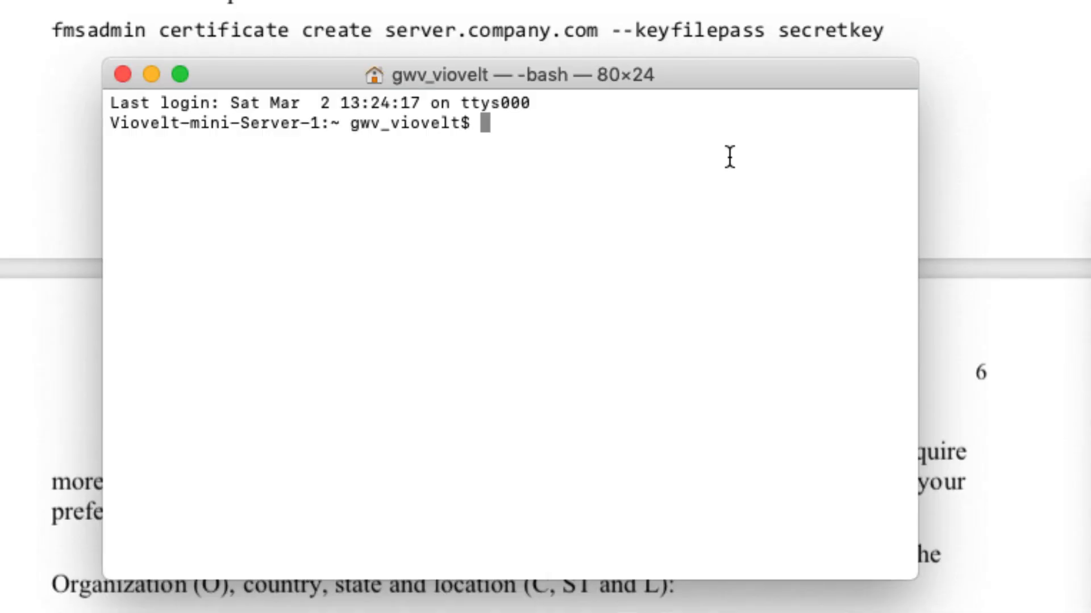
type("fmsadmin certificate c")
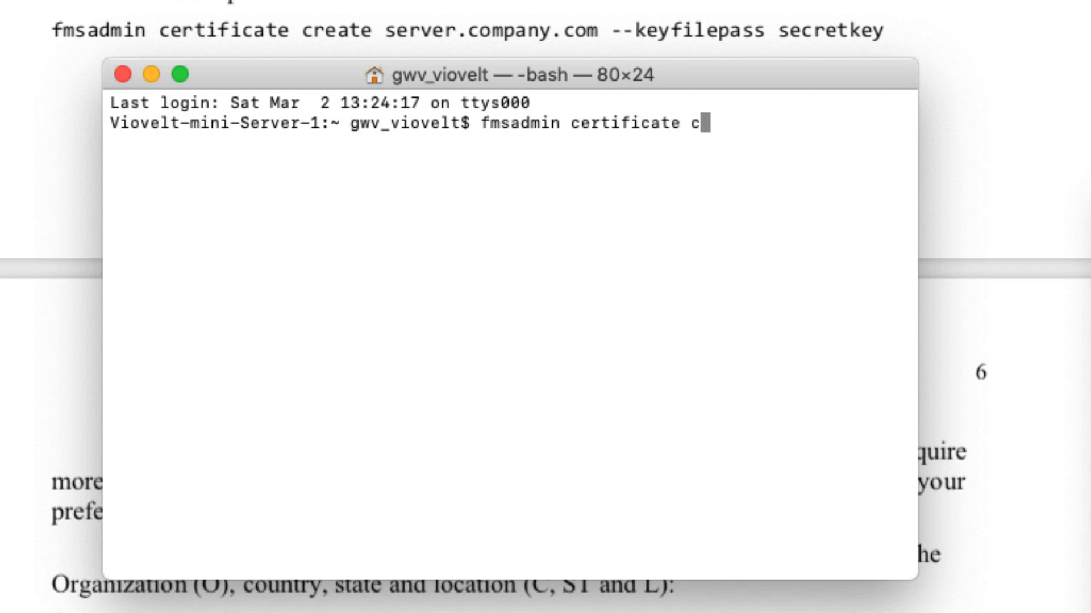
type("reate")
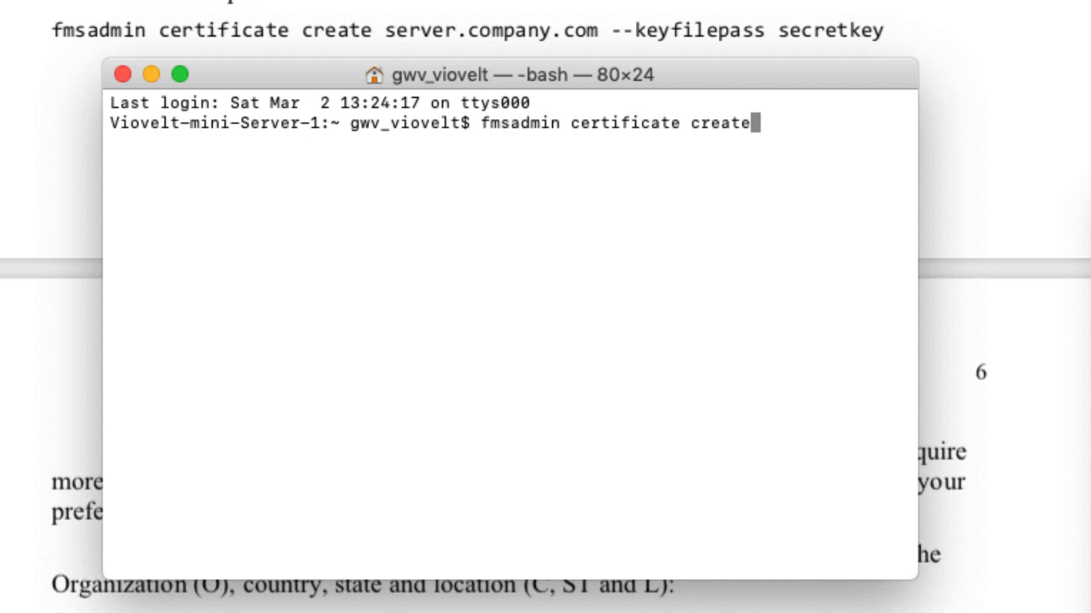
type("www.viovelt.com --keyfi")
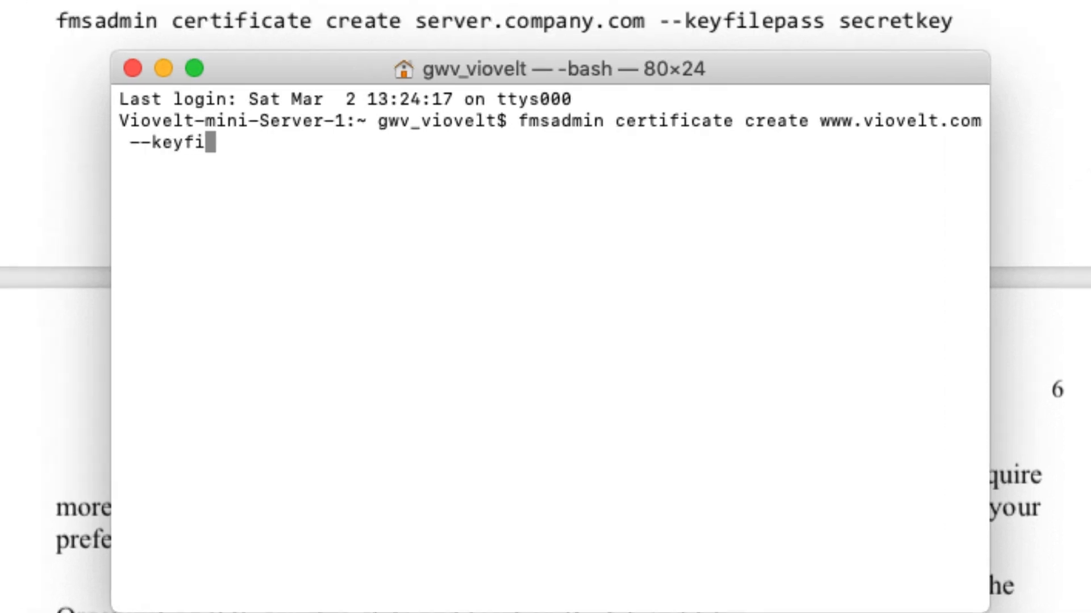
type("lepass")
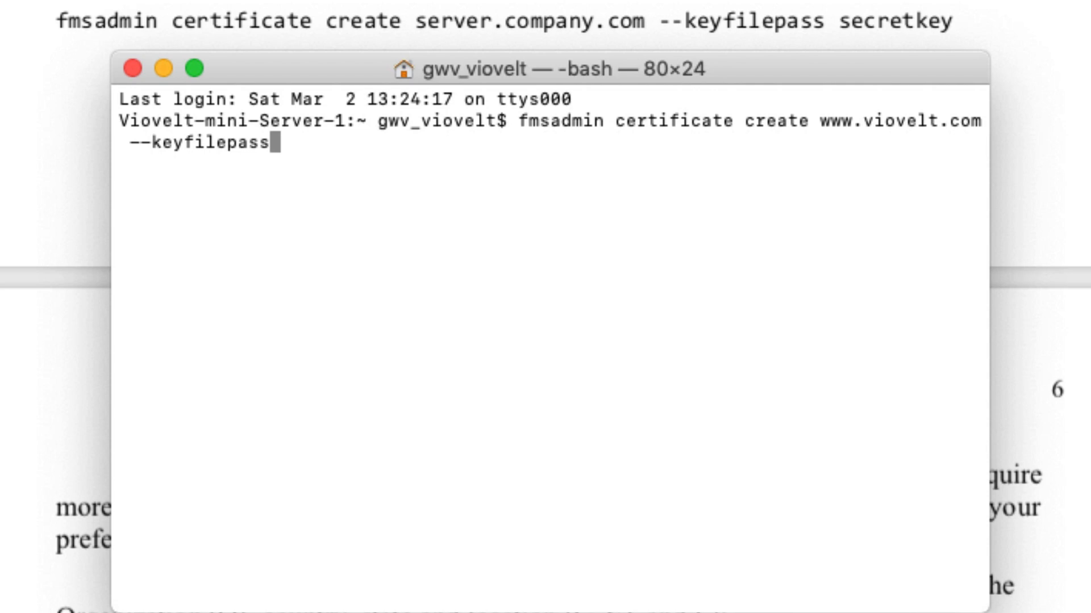
type("secretkey")
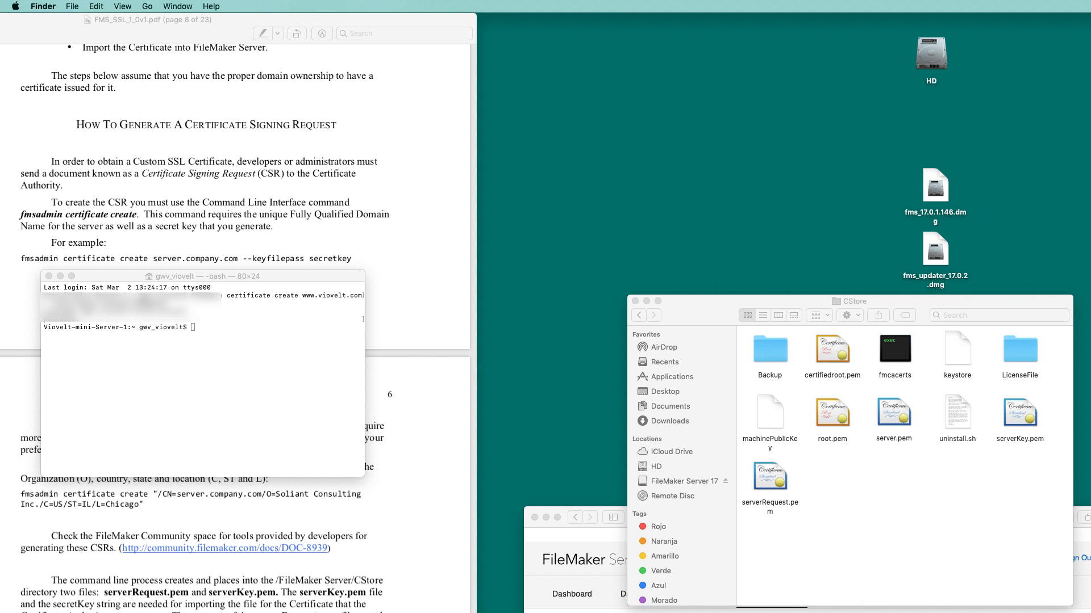
mouse_move(786, 573)
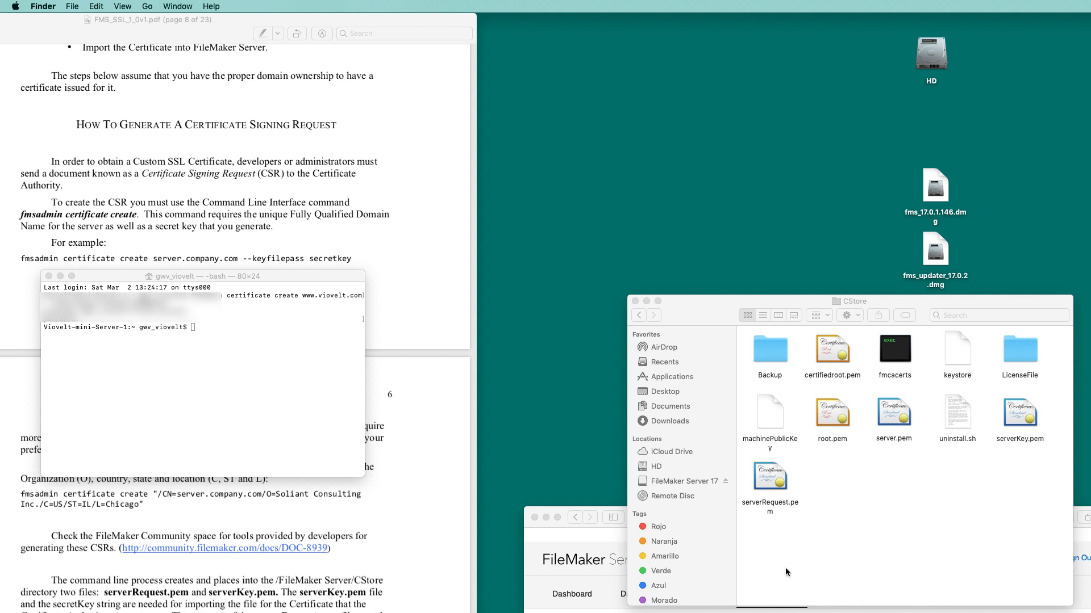
mouse_move(851, 529)
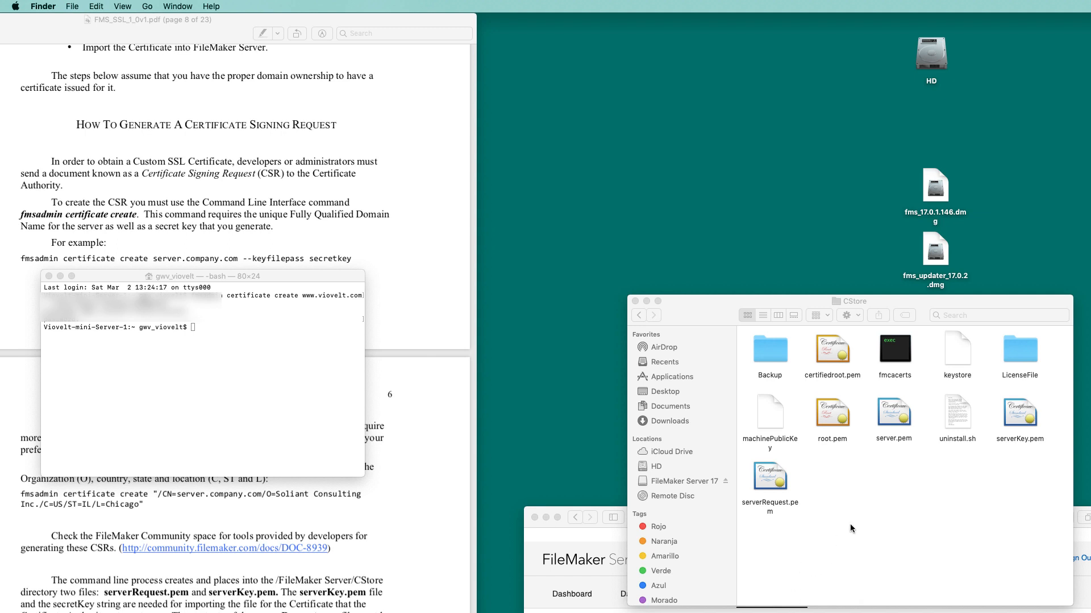
mouse_move(776, 301)
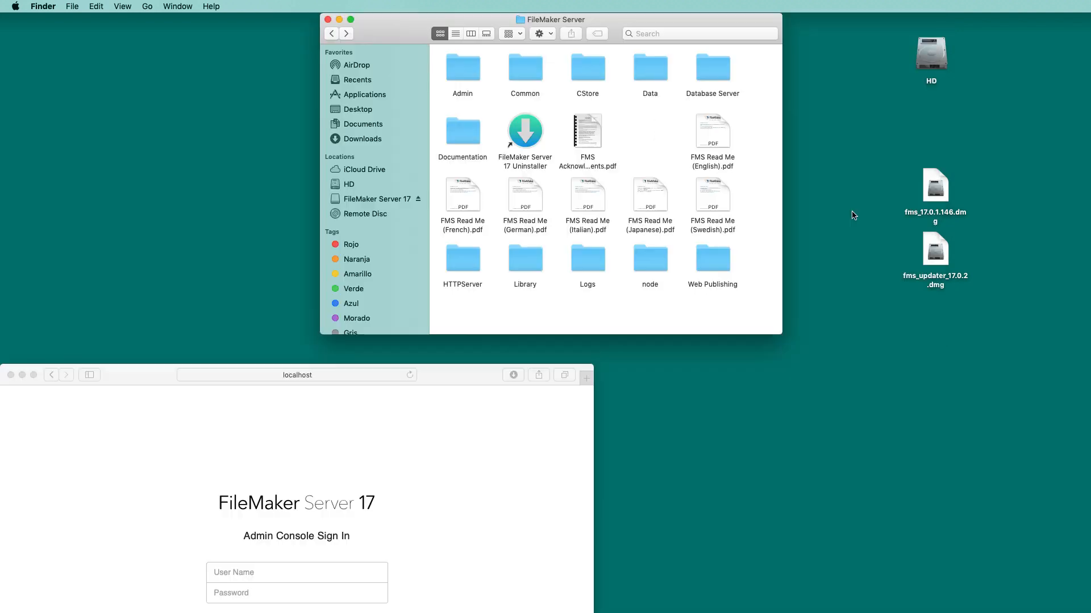
Open serverRequest.pem from the CStore folder in TextEdit.
double_click(587, 69)
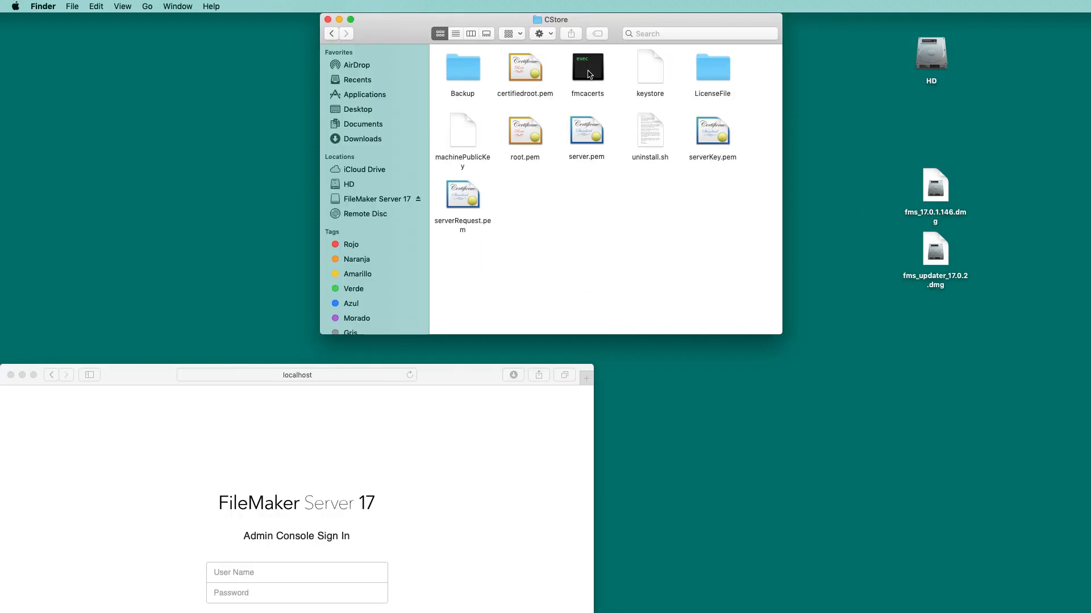
right_click(462, 193)
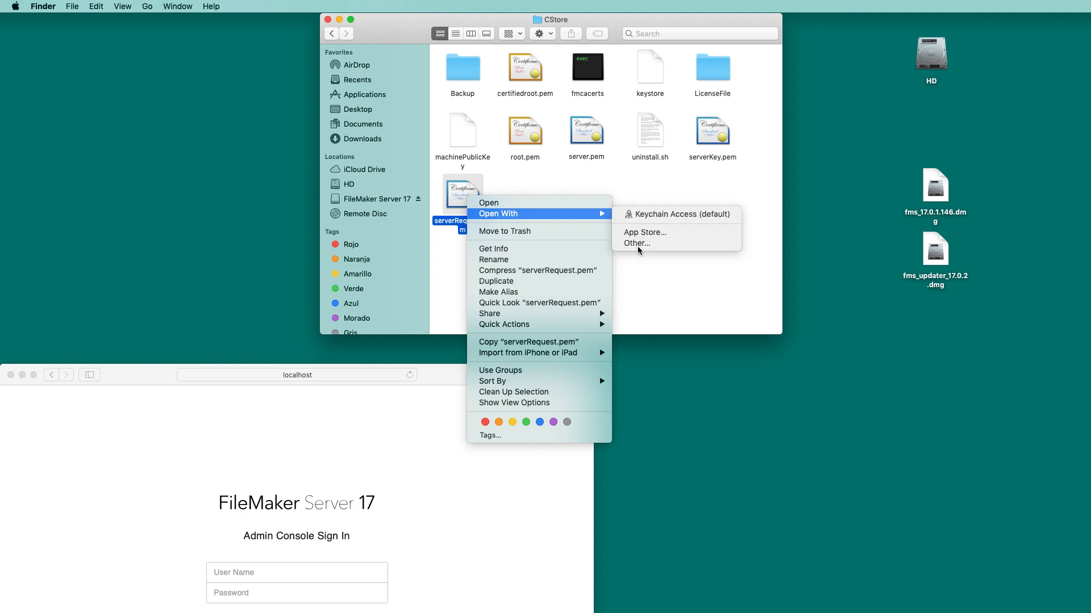
left_click(636, 243)
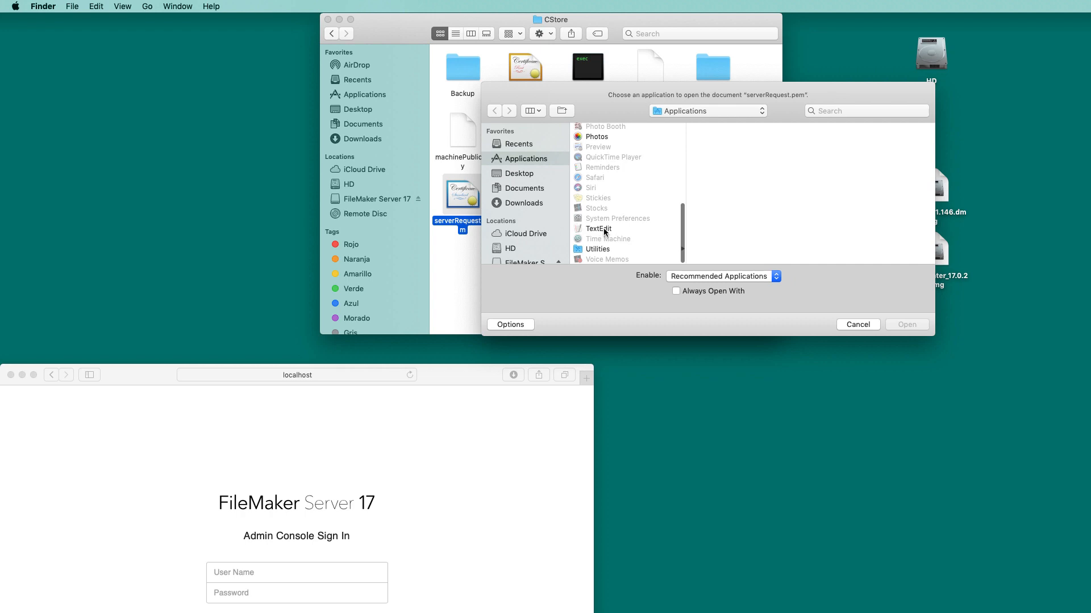
left_click(906, 324)
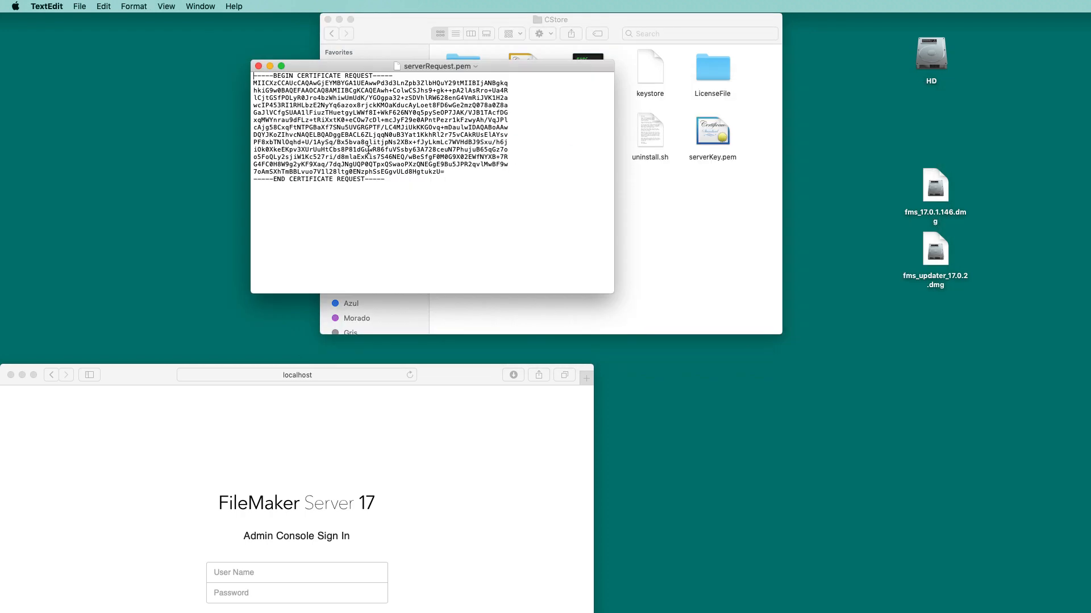
Select and copy the whole certificate request text.
left_click_drag(368, 149, 383, 179)
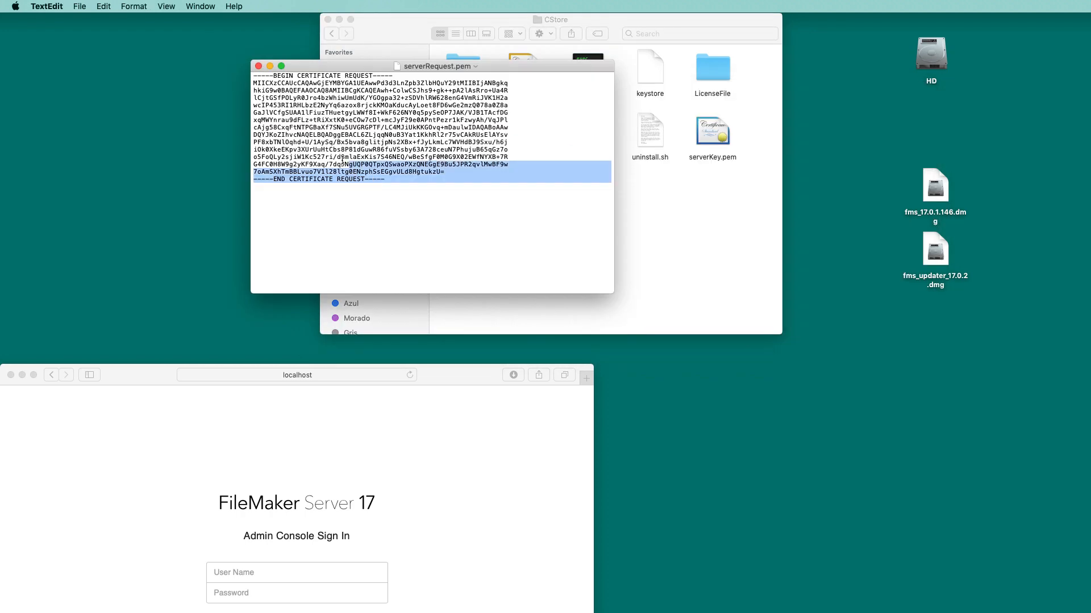
key("cmd+a")
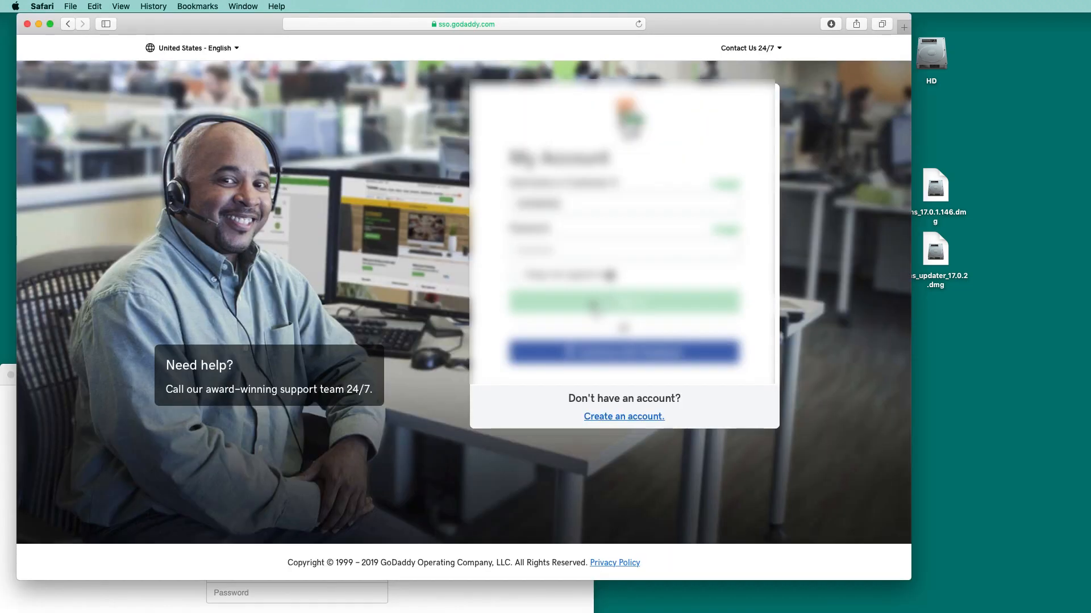
left_click(623, 302)
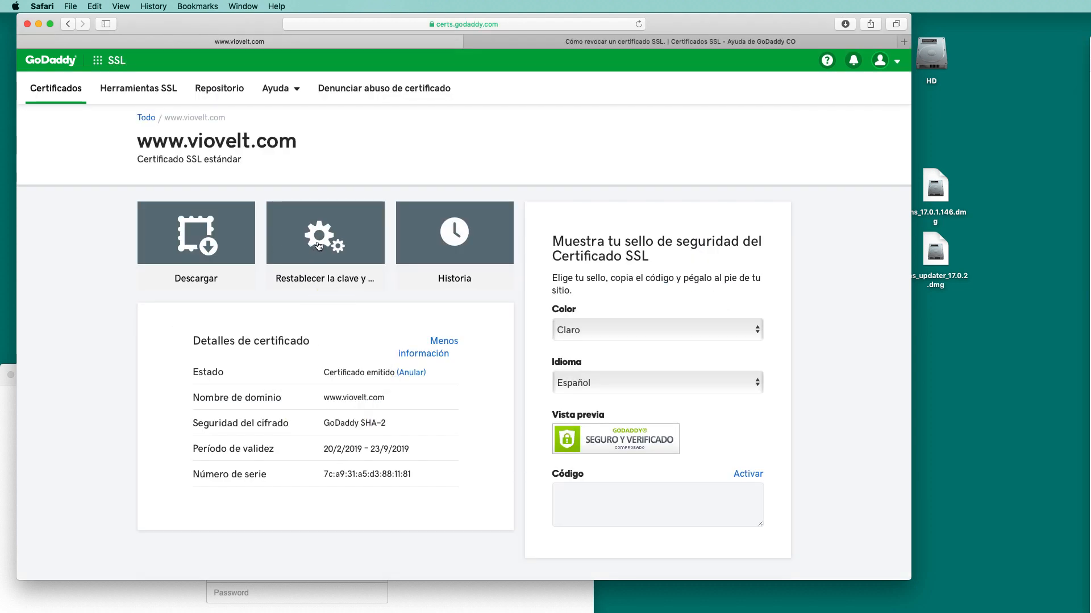
left_click(324, 232)
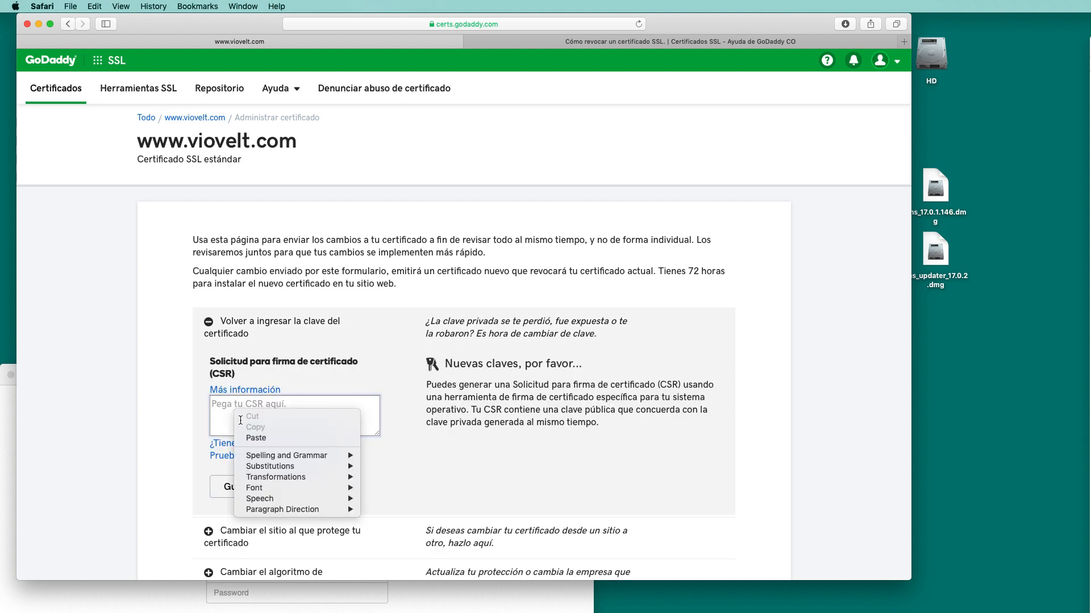
left_click(255, 437)
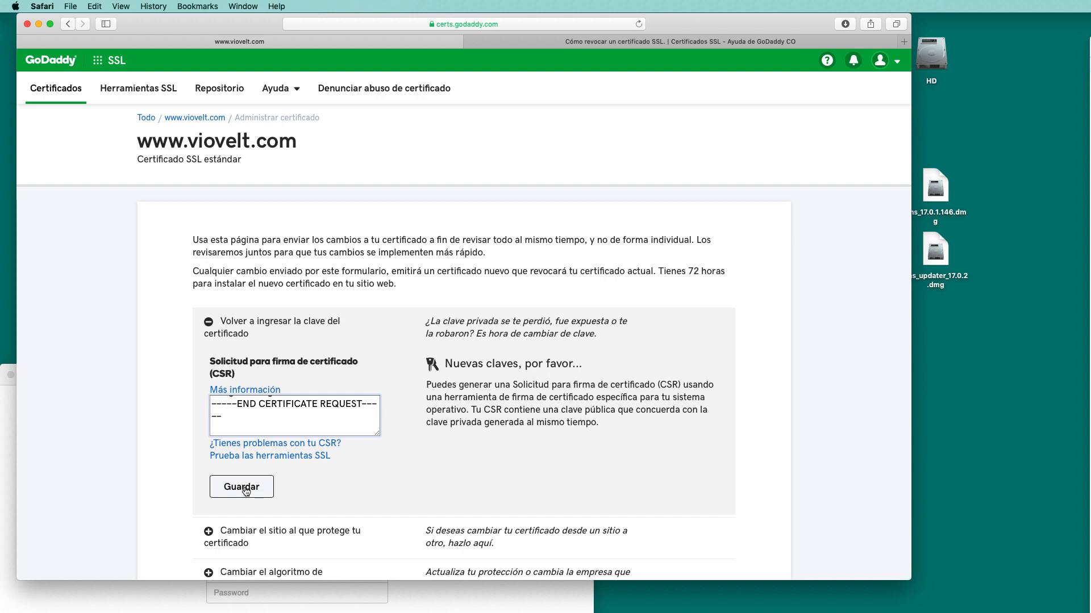
Submit the saved rekey changes so the certificate is reissued with a new serial number.
scroll("down", 3)
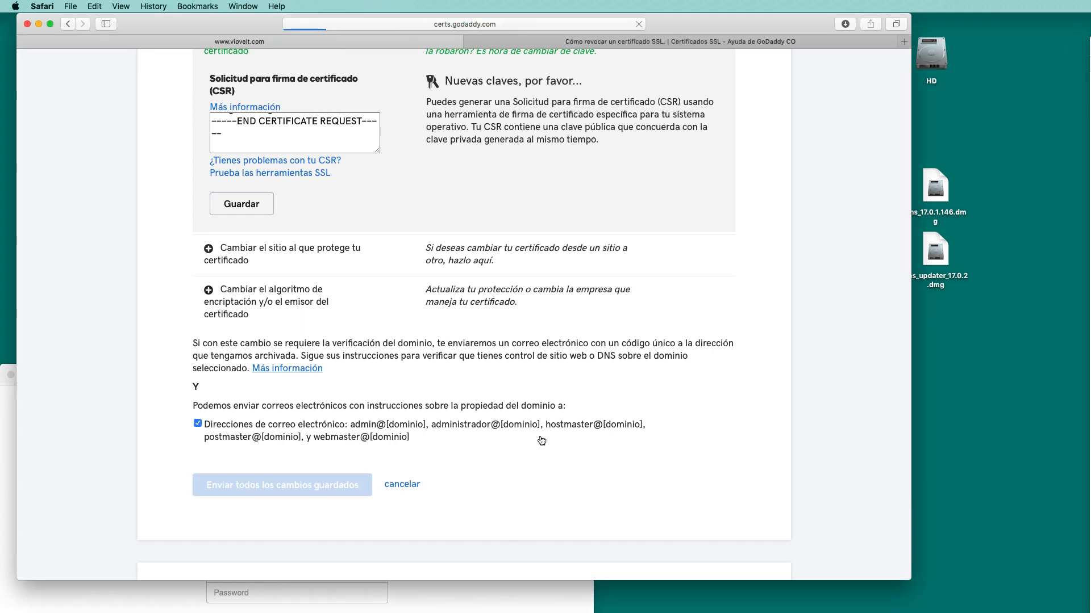
left_click(282, 485)
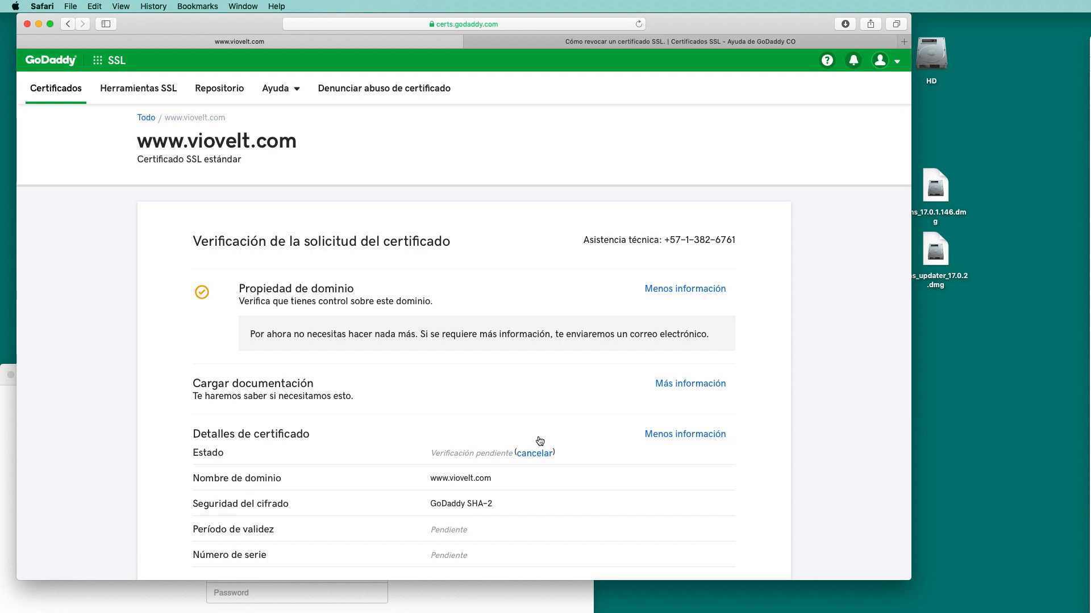
scroll("down", 3)
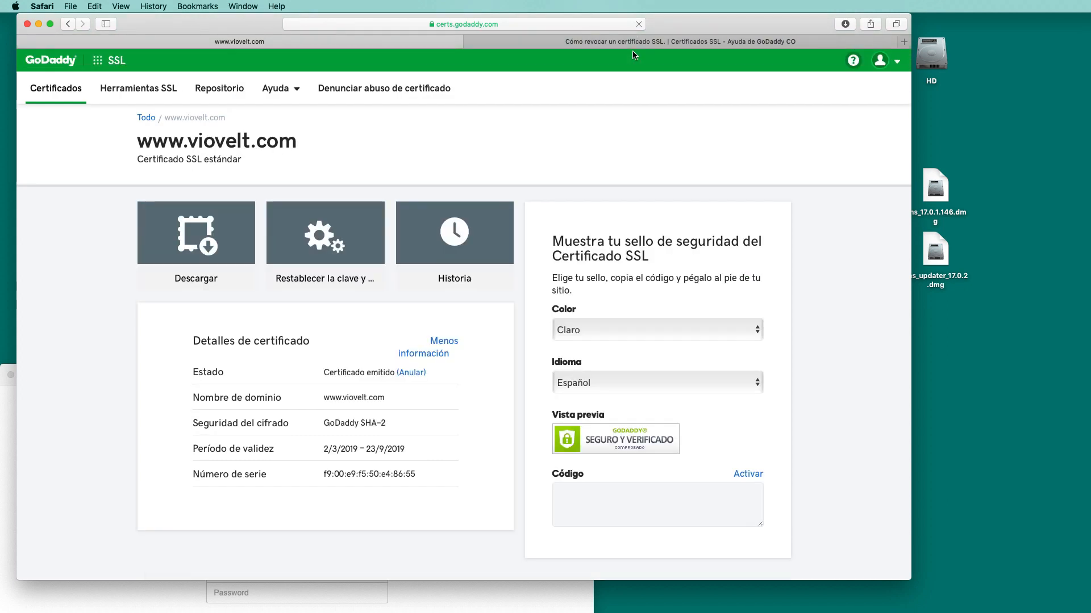
Download the reissued certificate zip for the Otros server type and close the extra viovelt-2 window.
scroll("down", 3)
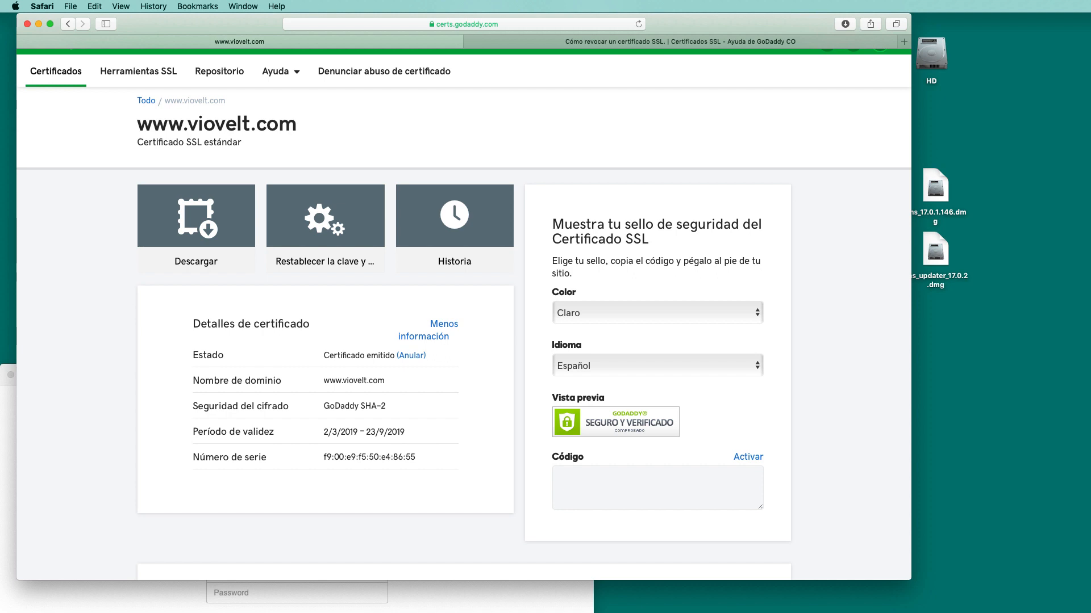
mouse_move(103, 218)
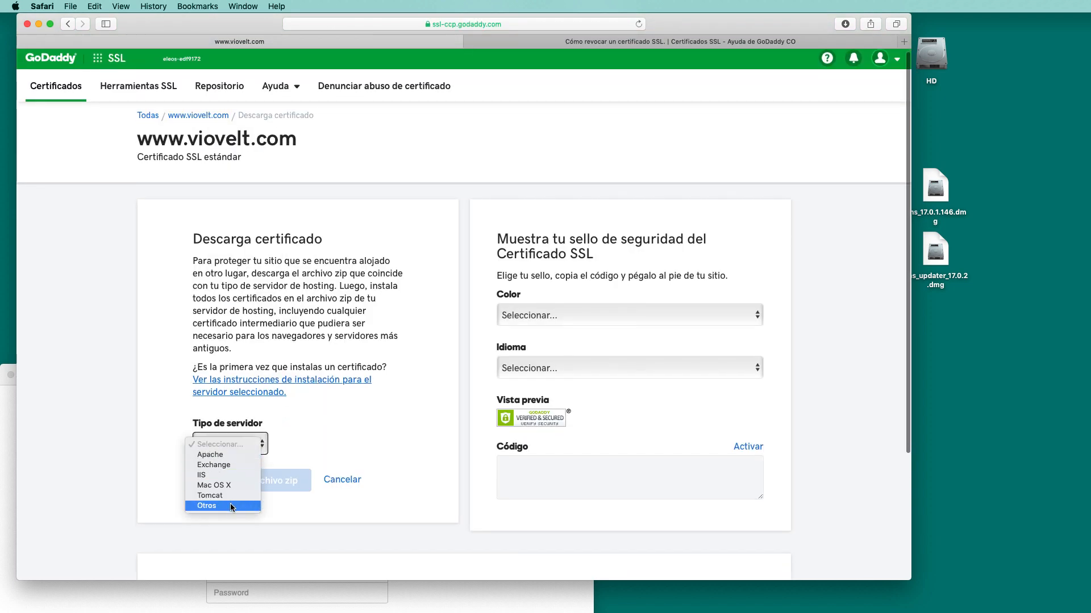
left_click(206, 506)
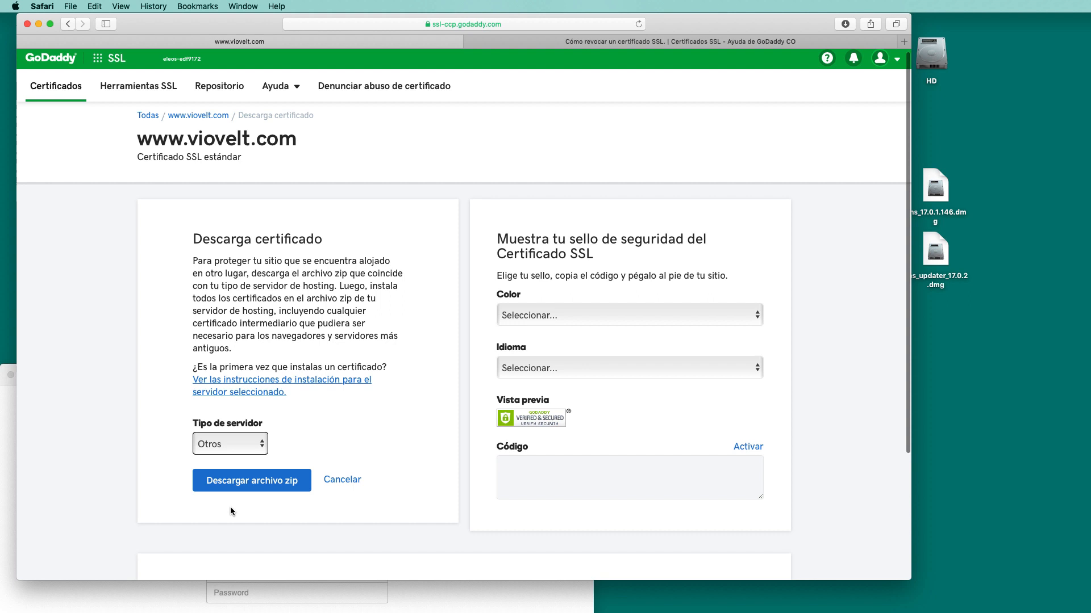
left_click(251, 480)
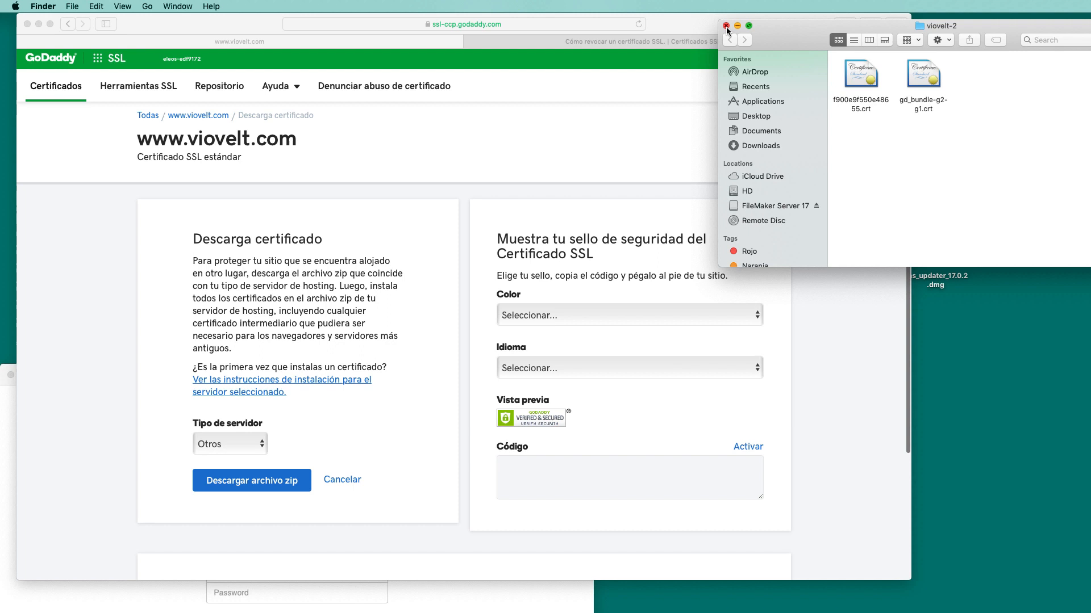
left_click(727, 26)
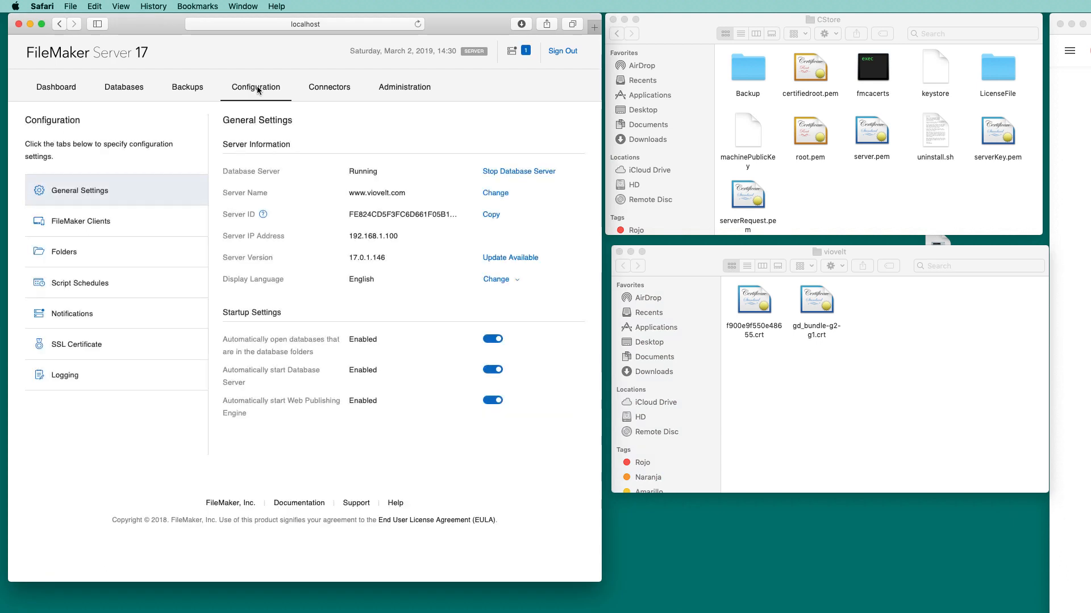
mouse_move(345, 199)
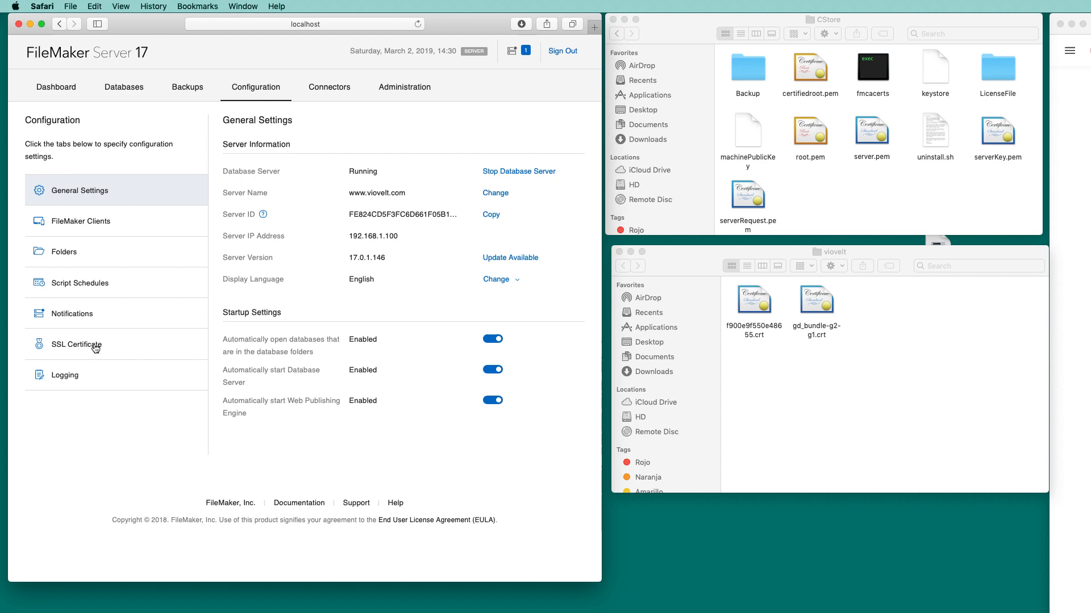
Go to SSL Certificate in Configuration and start Import Custom Certificate.
left_click(76, 344)
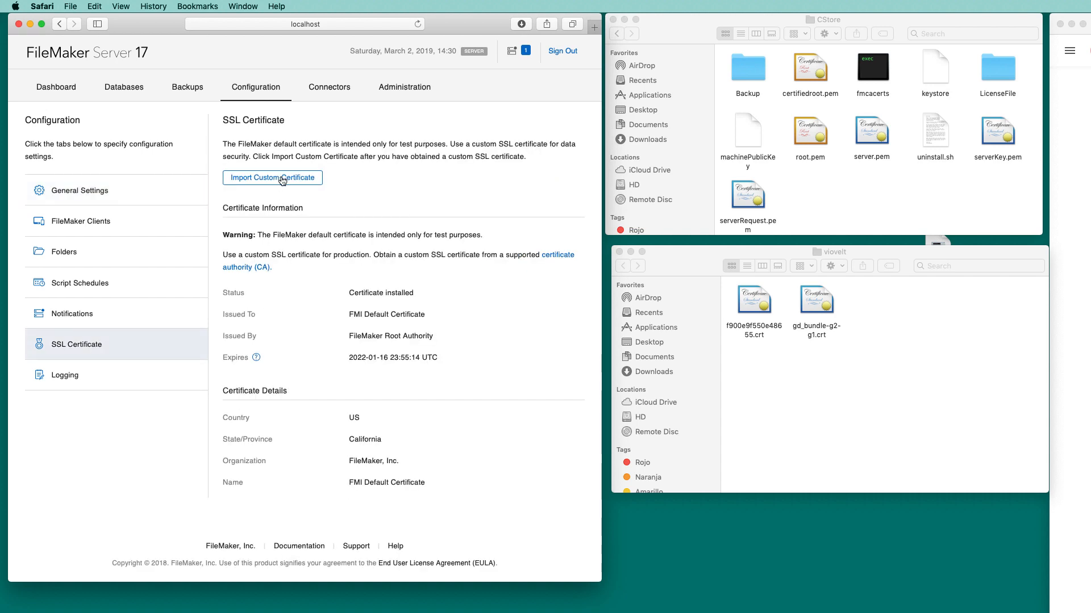
left_click(271, 178)
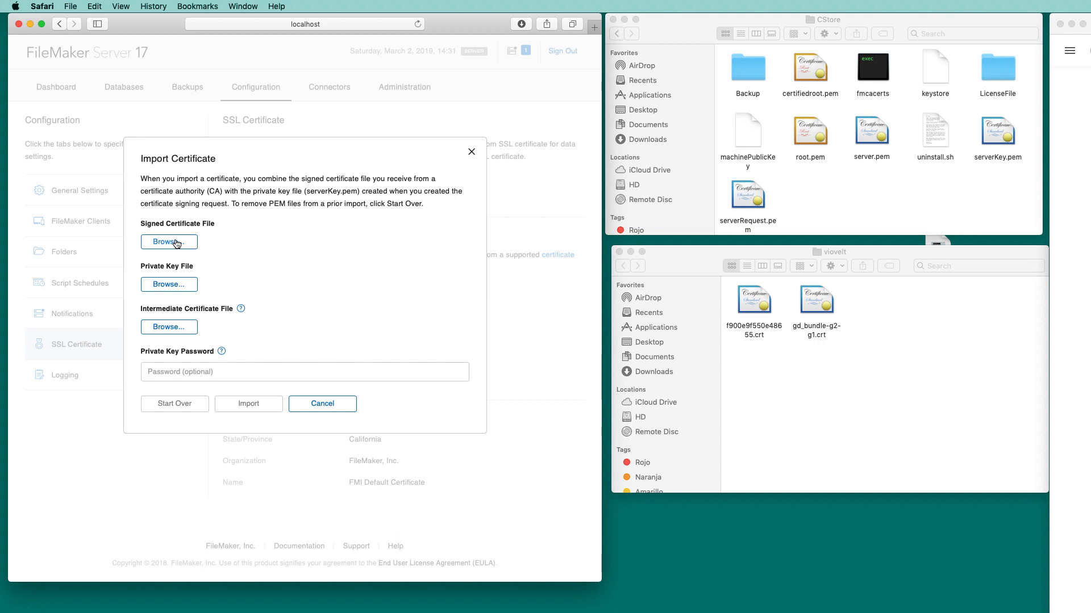
left_click(168, 241)
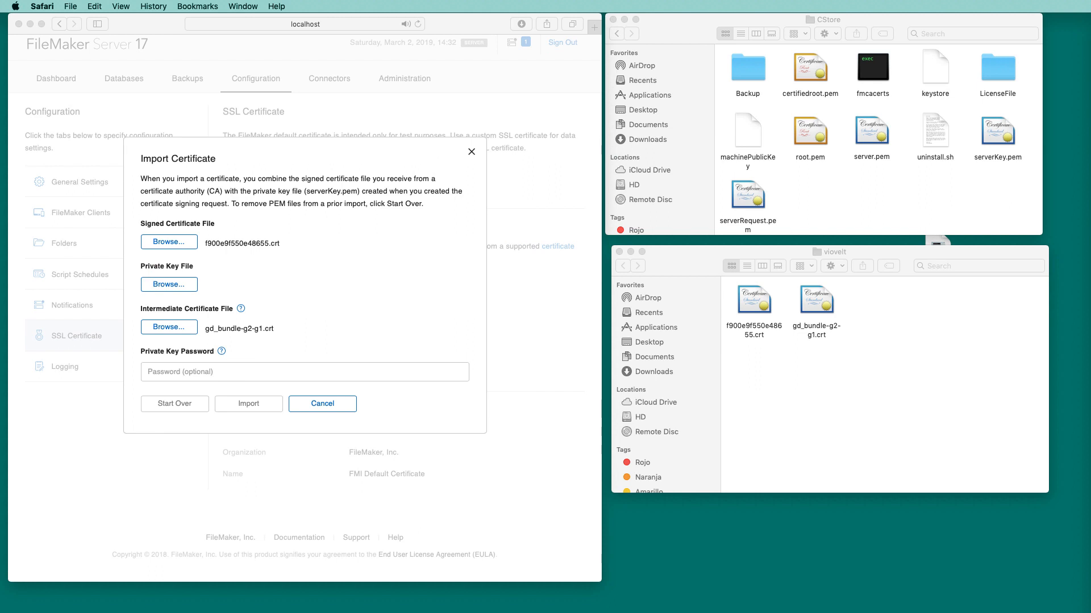
mouse_move(799, 338)
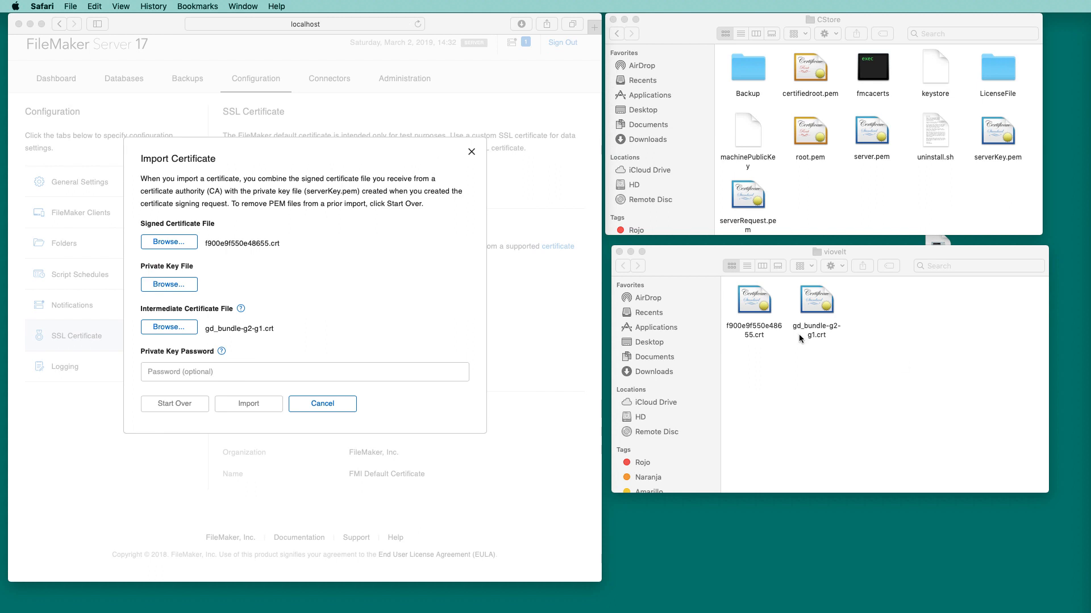
left_click(997, 132)
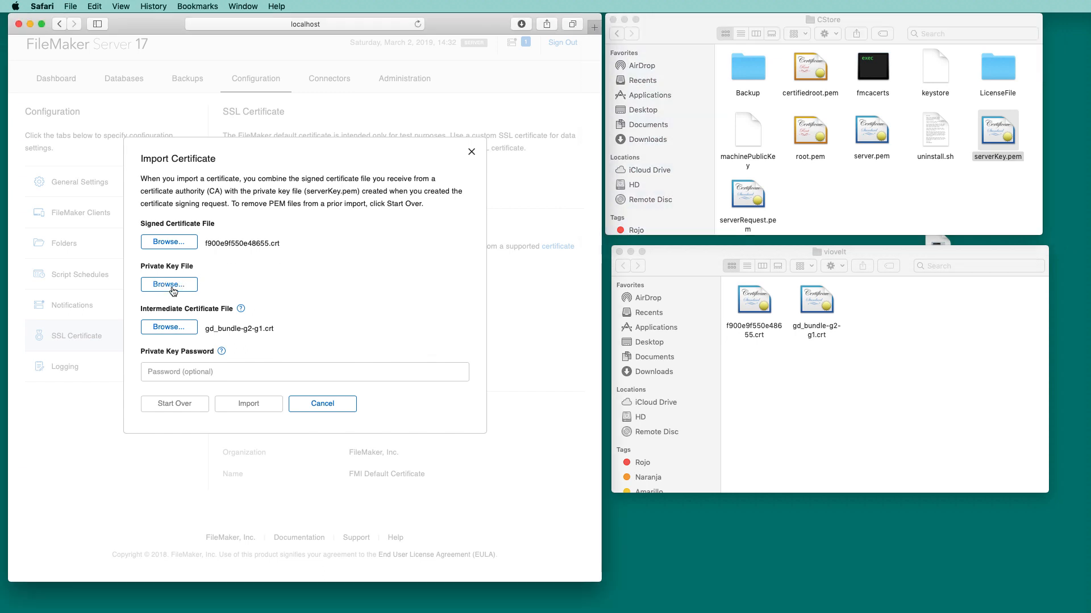
left_click(168, 284)
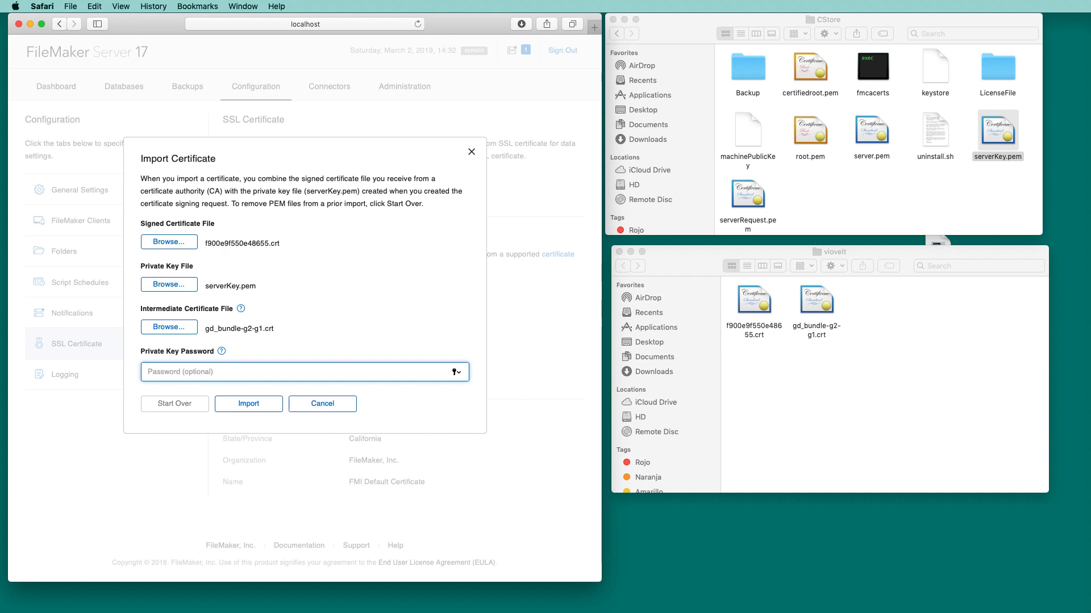
left_click(248, 403)
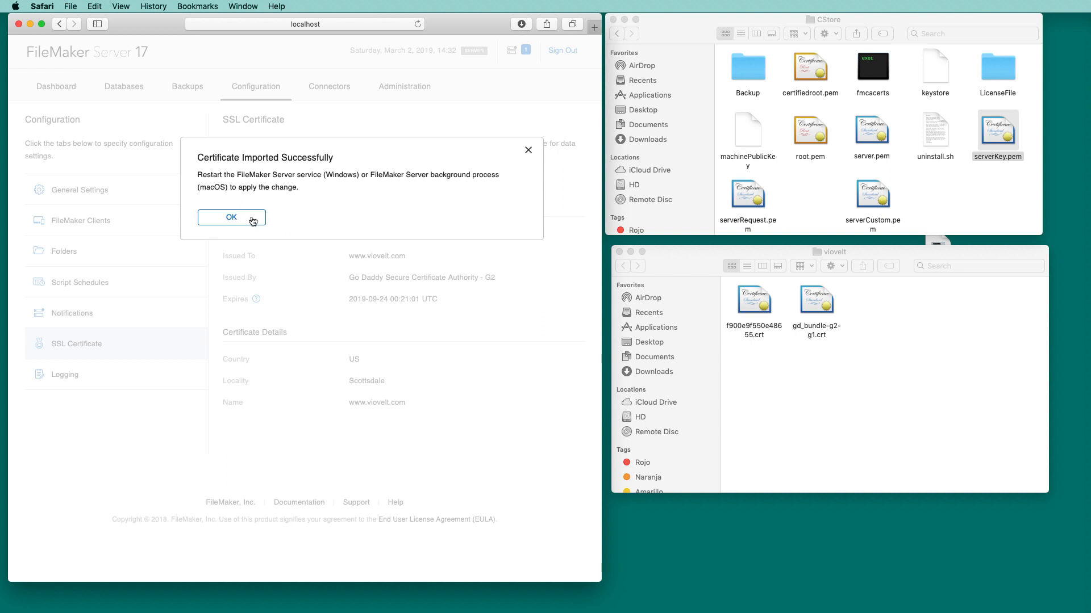
left_click(232, 217)
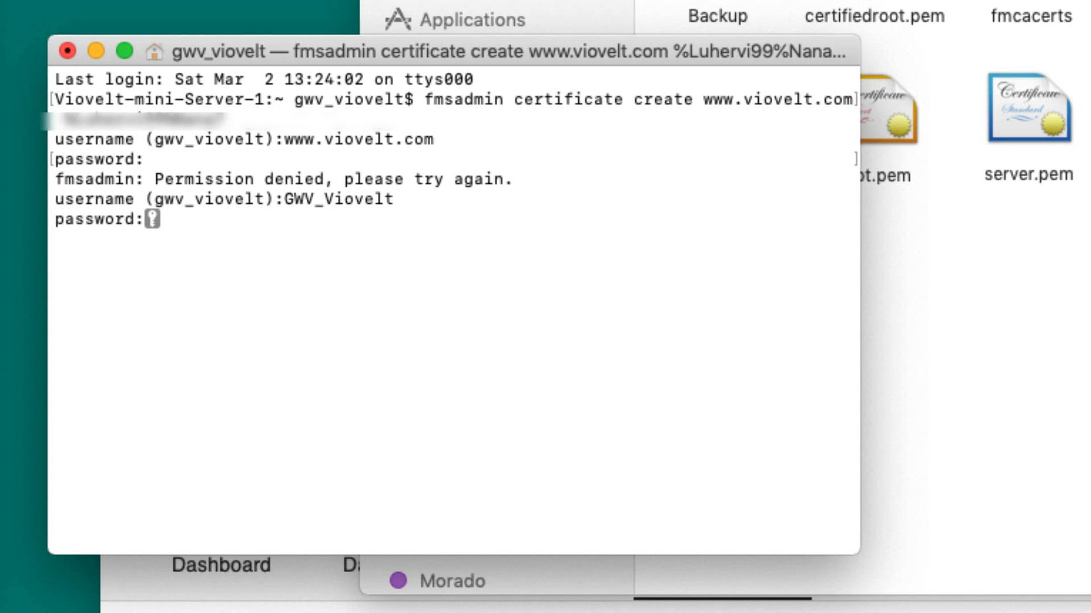
key("Return")
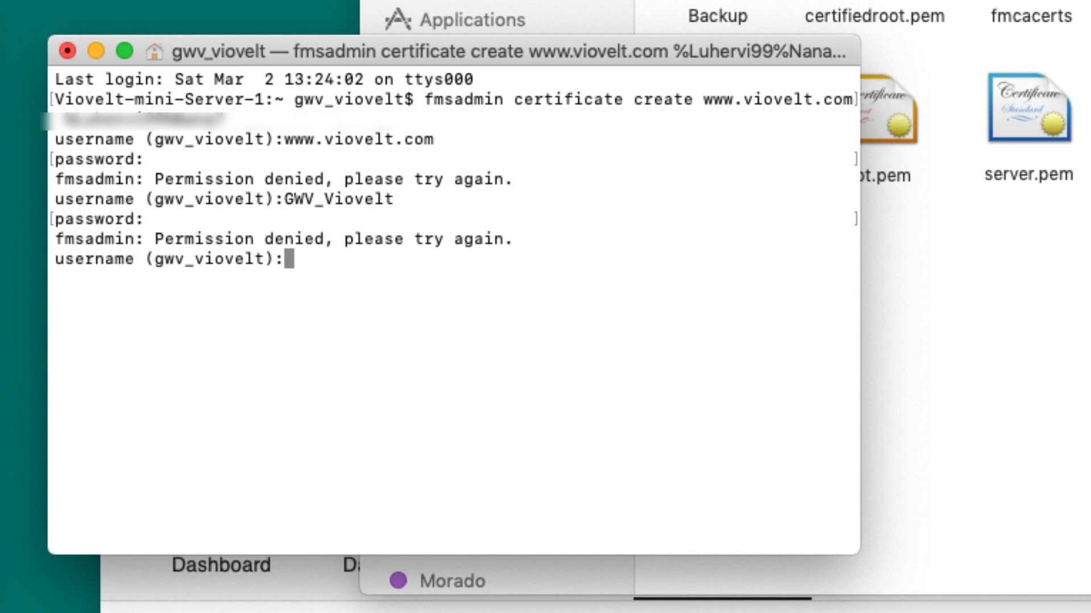
type("Vince_Viovelt")
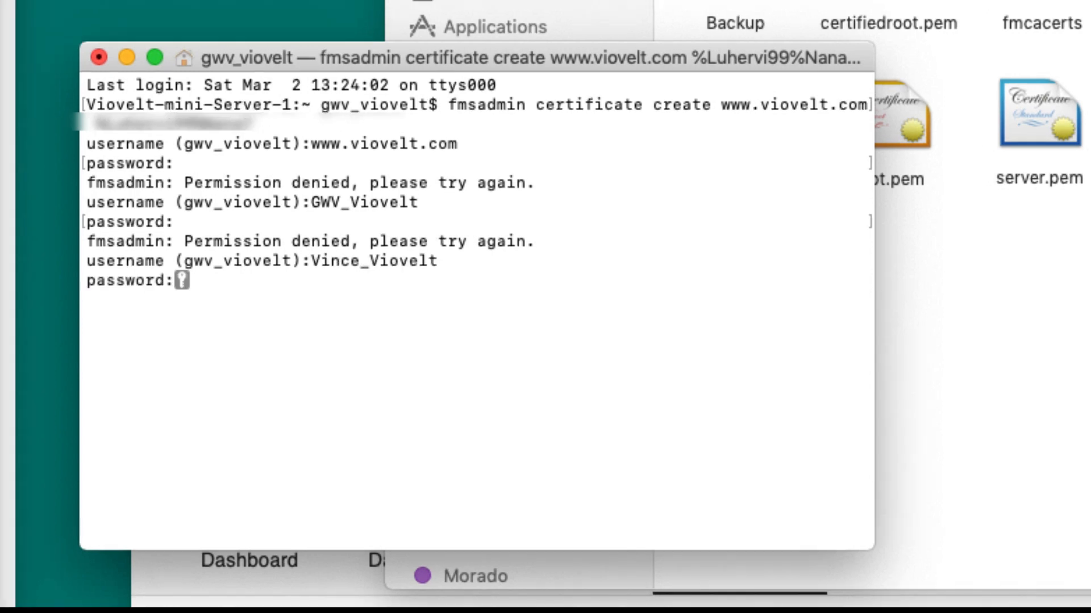
key("enter")
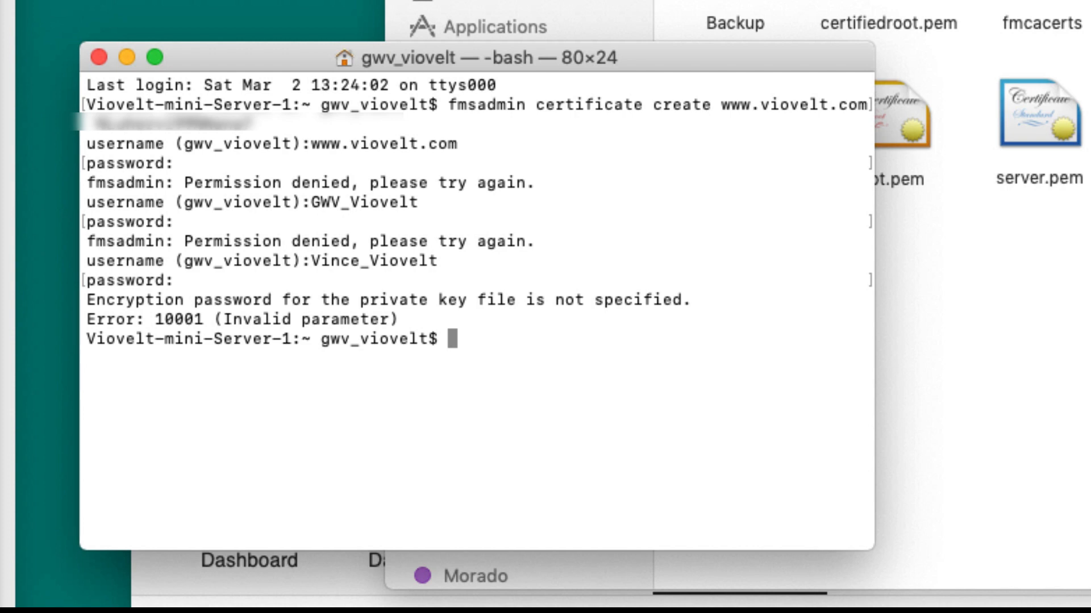